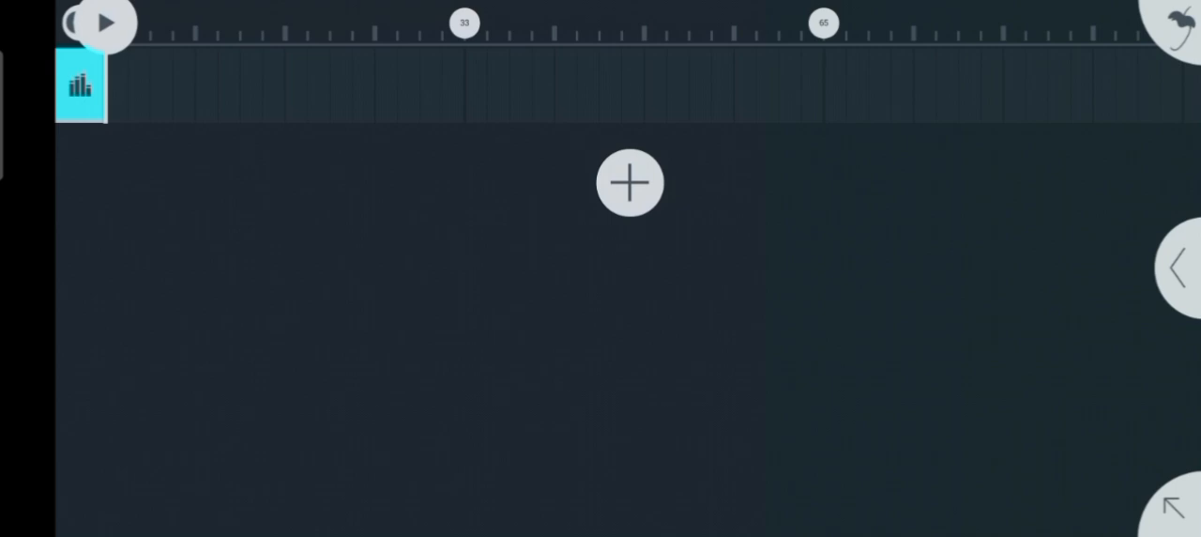
Toggle the mixer and keyboard panel in the empty project, then launch Moises from its store page.
click(629, 182)
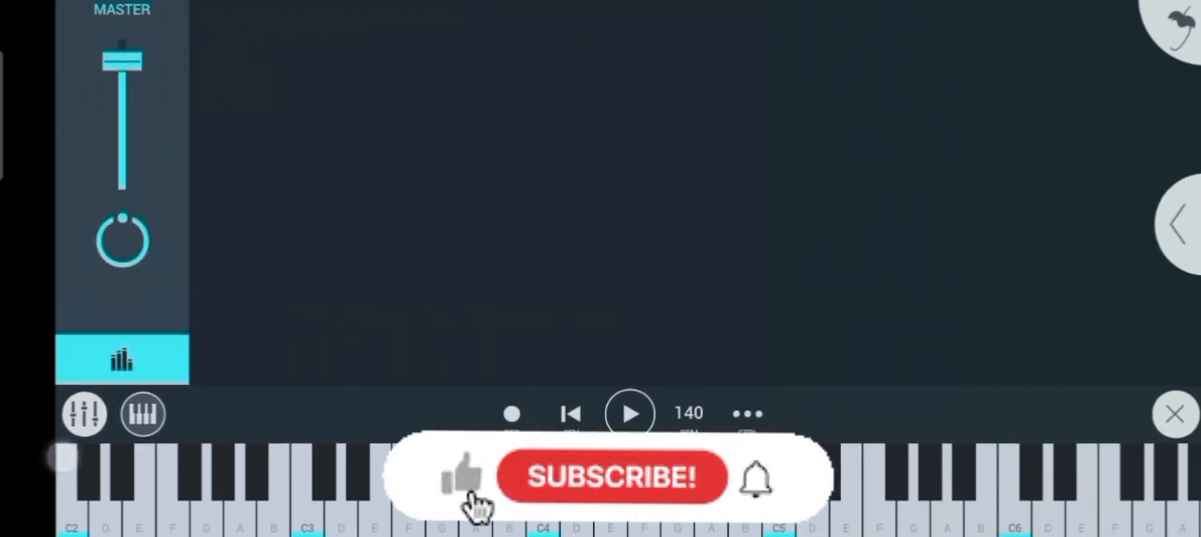
click(461, 474)
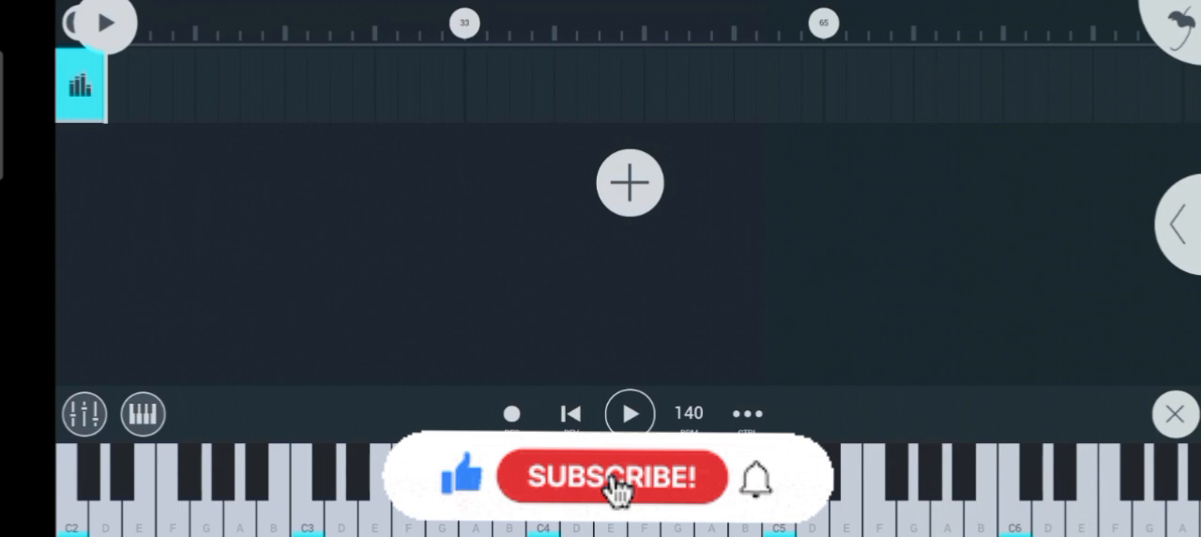
click(615, 477)
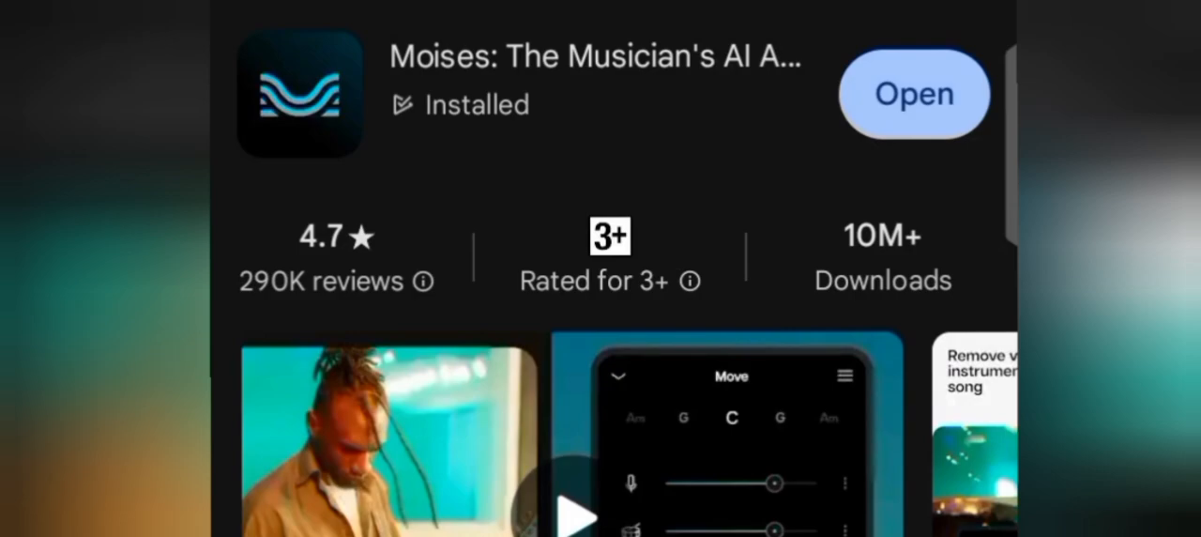
click(912, 94)
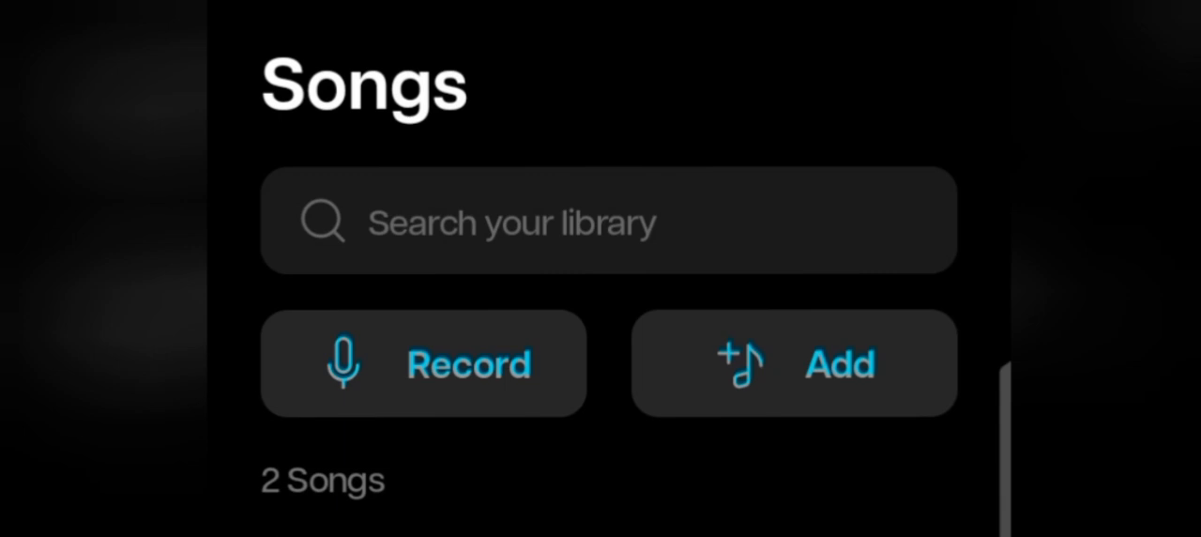
Start adding a song for stem separation from the Songs library.
click(741, 364)
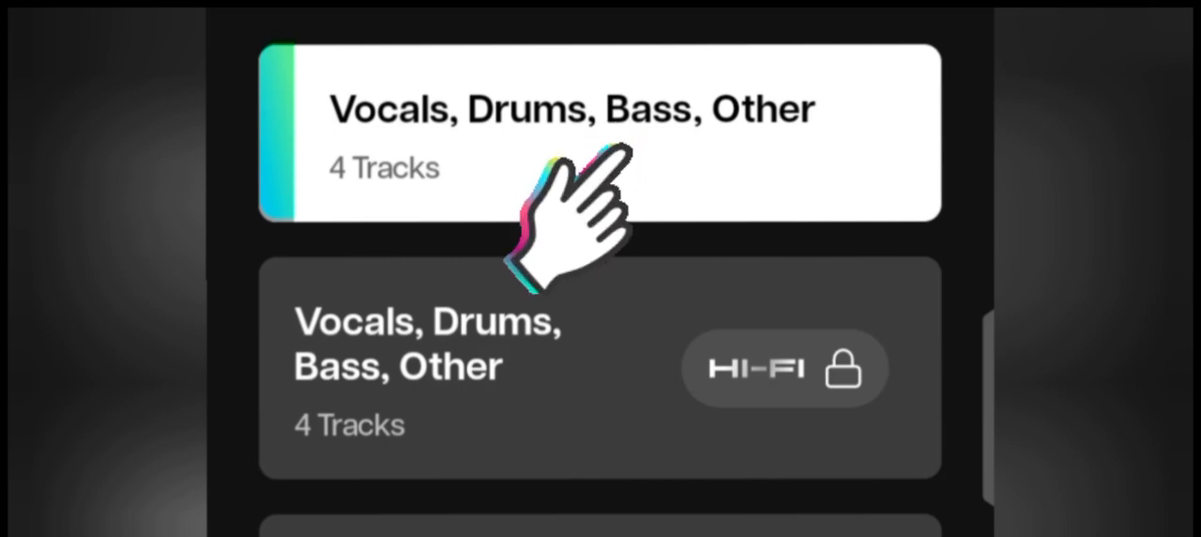
Choose the Vocals, Drums, Bass, Other split and leave only the drums at full level, vocals and other at zero.
click(599, 131)
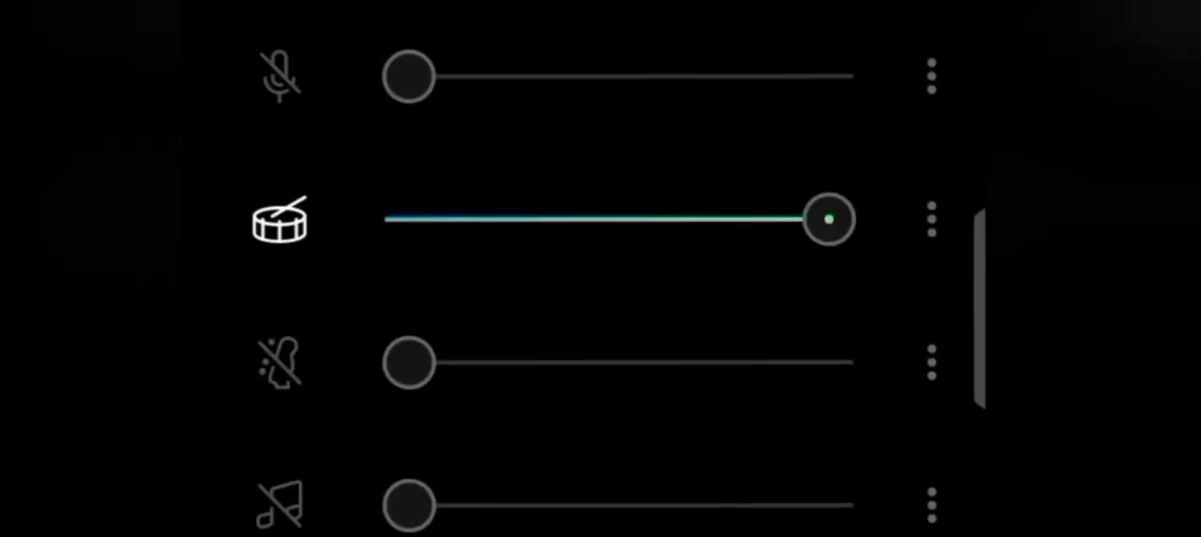
drag(409, 75, 648, 75)
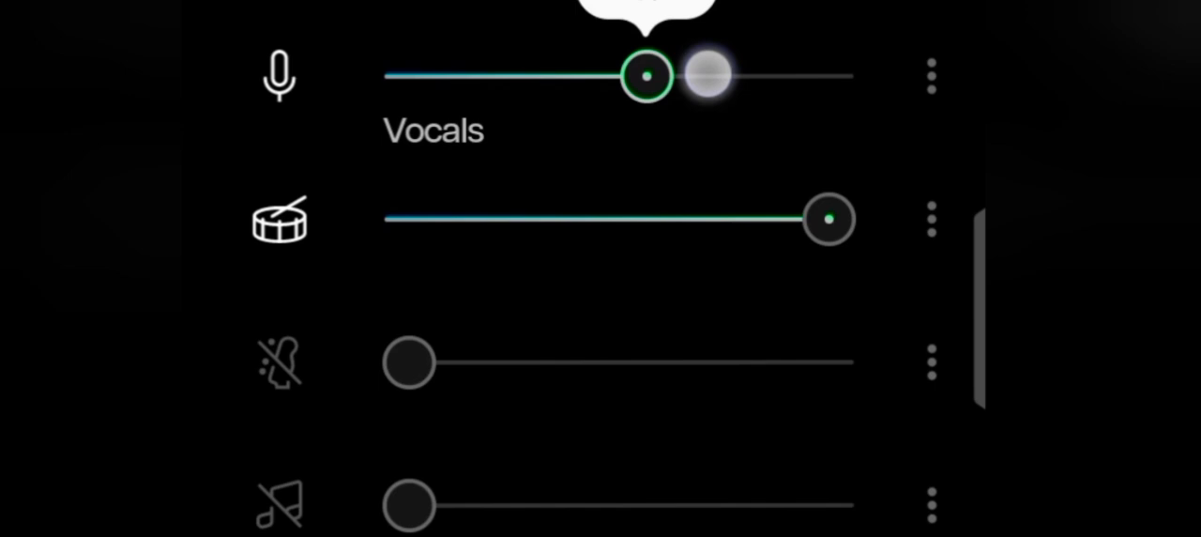
drag(648, 75, 830, 75)
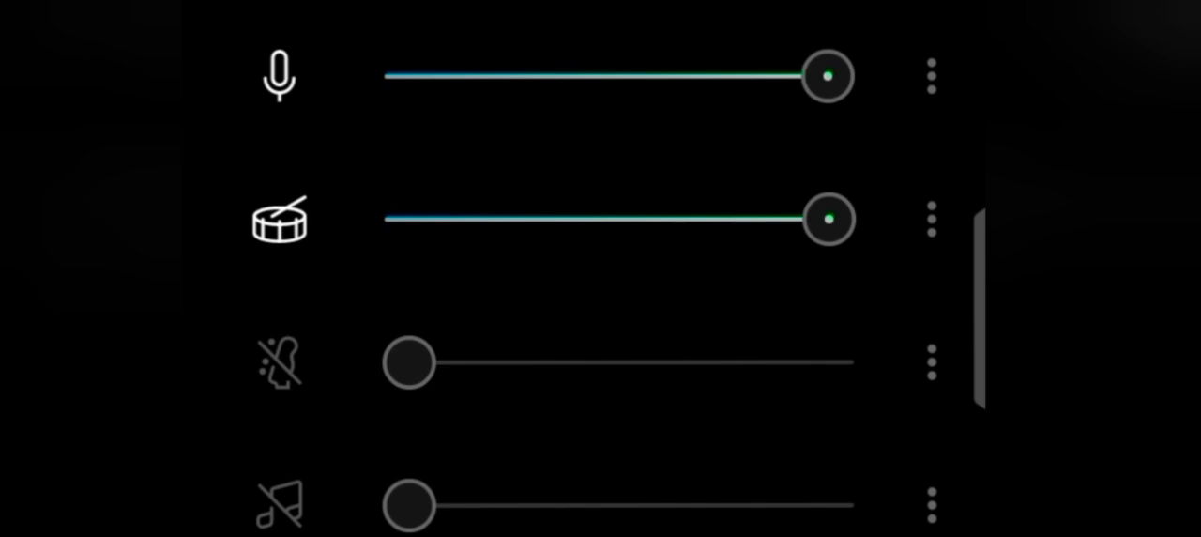
drag(830, 75, 409, 75)
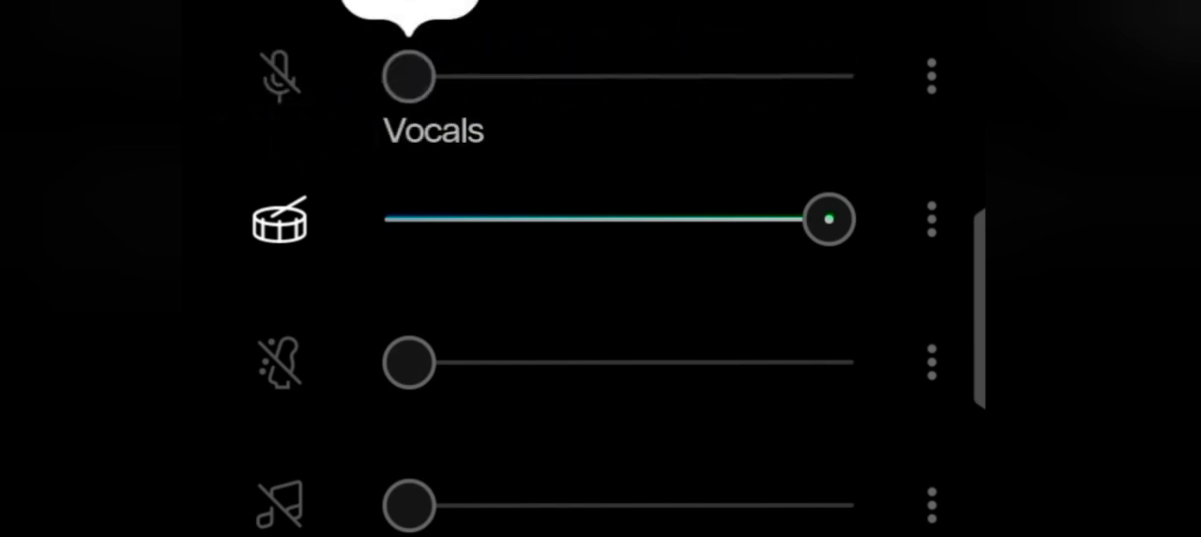
drag(409, 505, 525, 505)
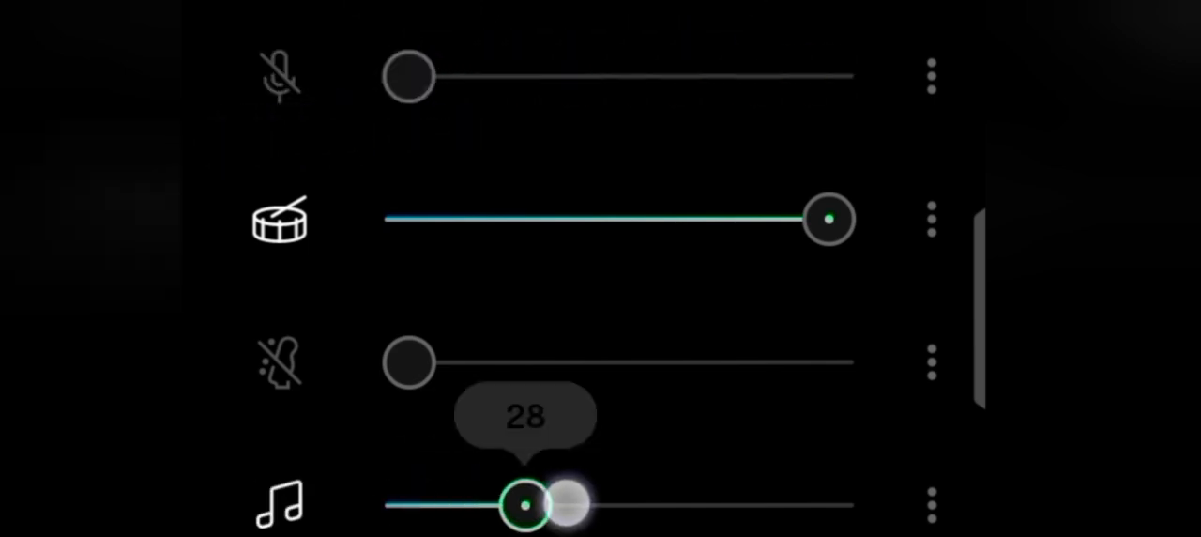
drag(529, 502, 409, 503)
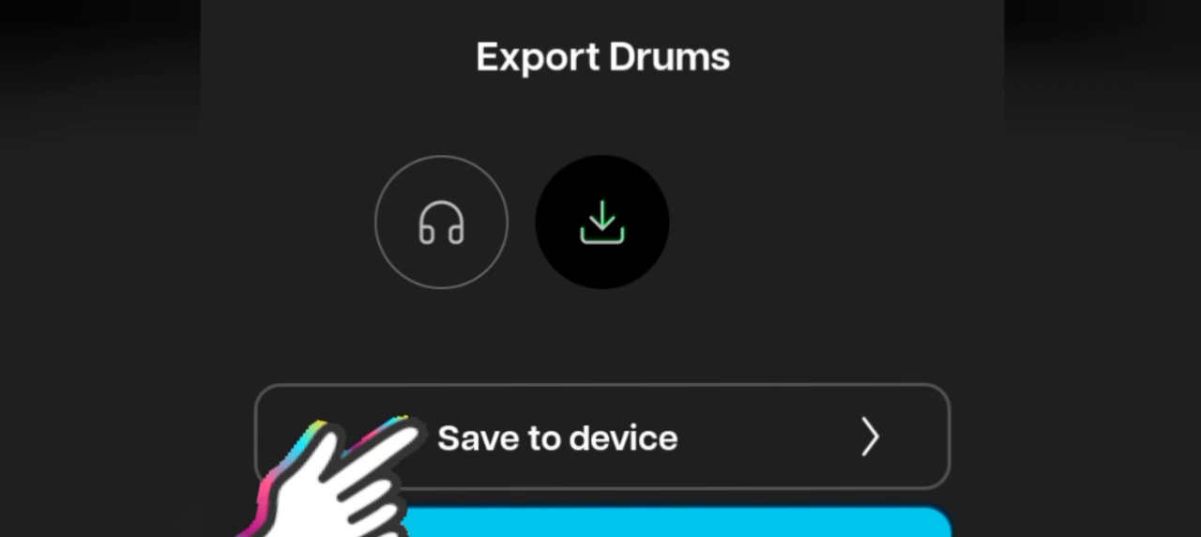
Save the Drums export to the device.
click(555, 436)
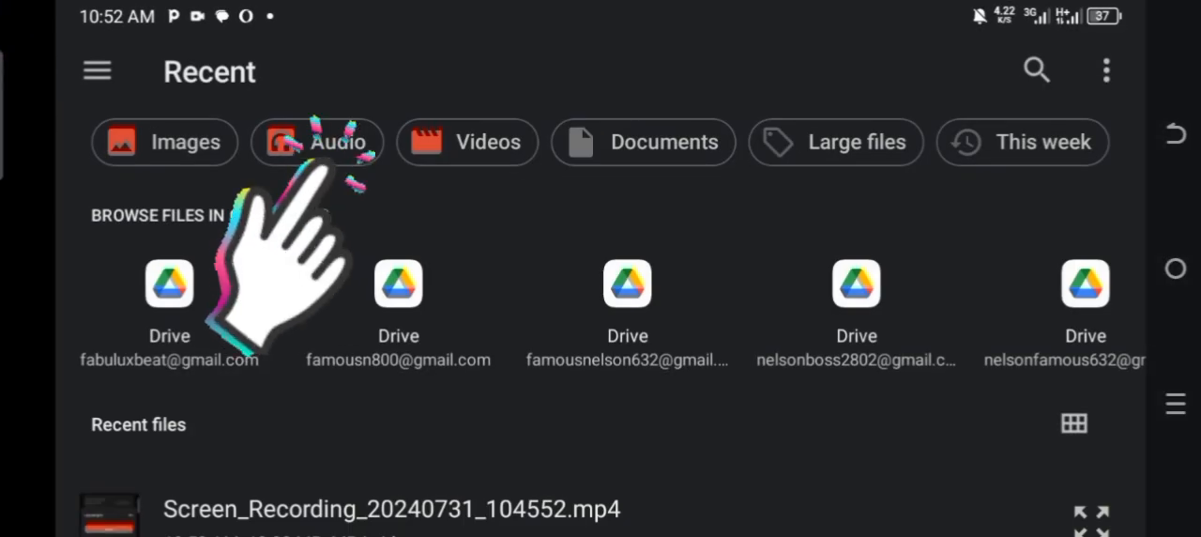
Filter Files to audio and pick the newly saved Hotkid drums mixed (2).mp3.
click(334, 143)
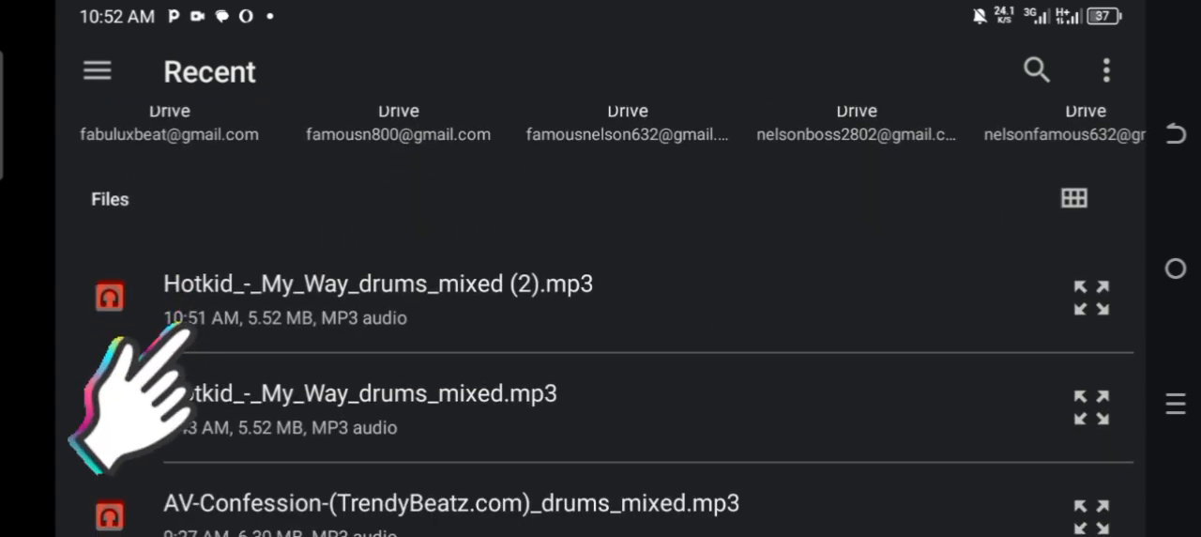
click(379, 284)
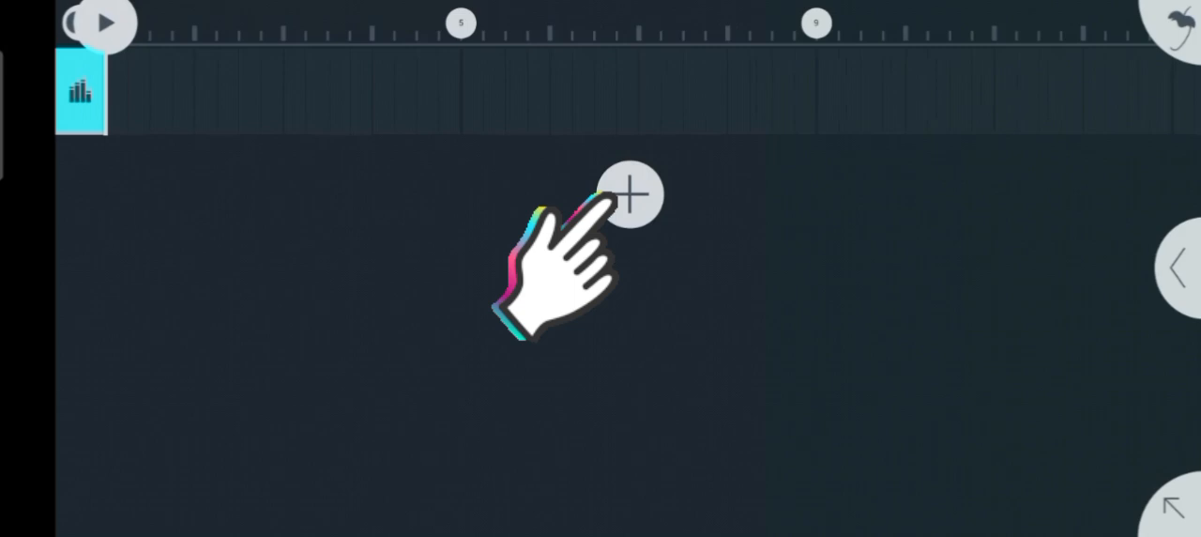
Add a new Slicer channel from the Synth channel types.
click(628, 195)
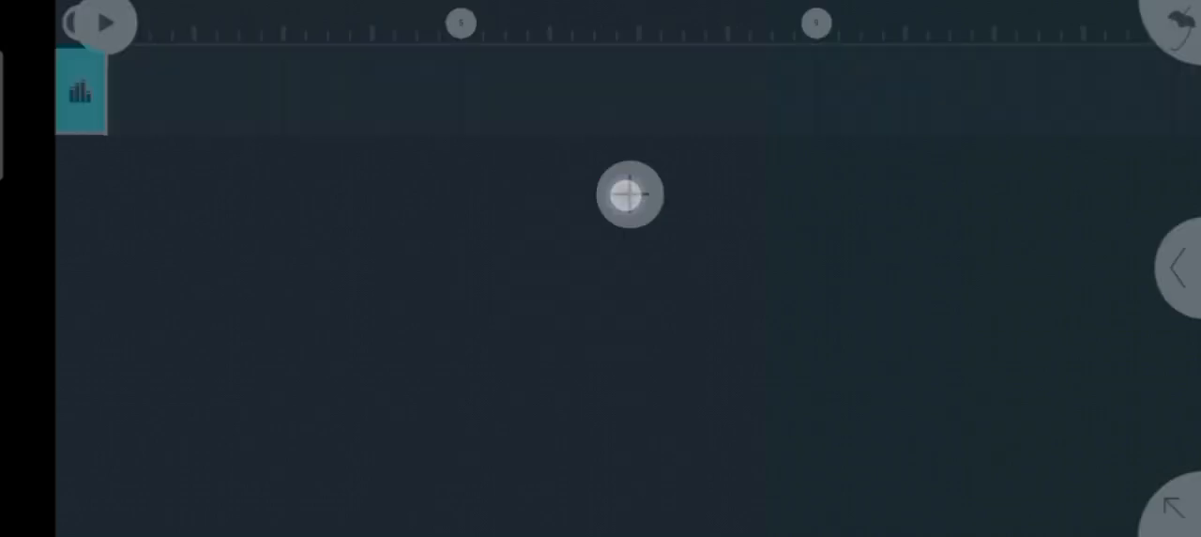
click(627, 195)
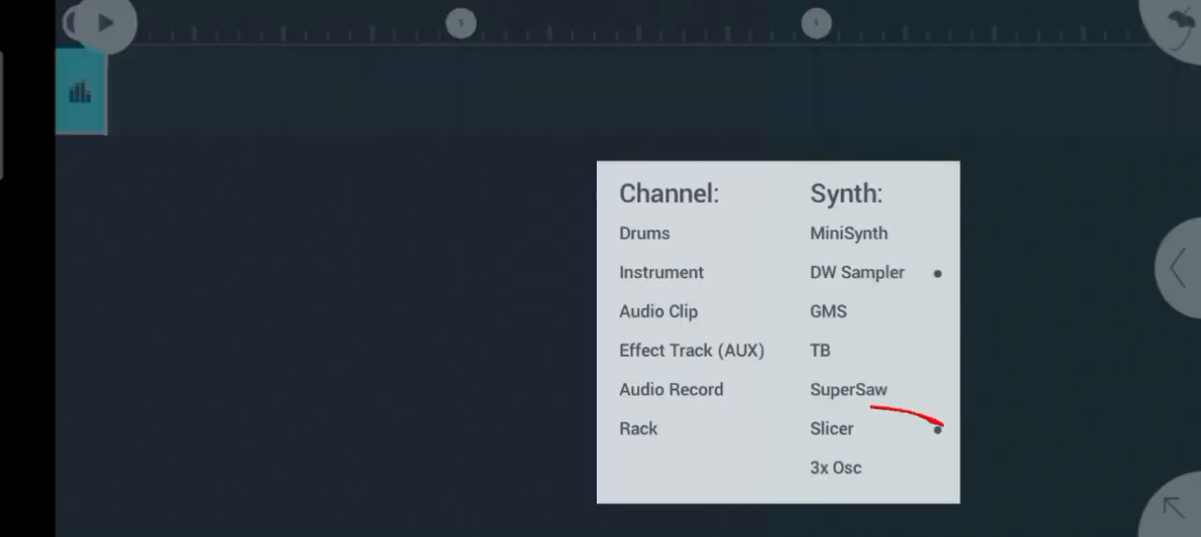
click(831, 428)
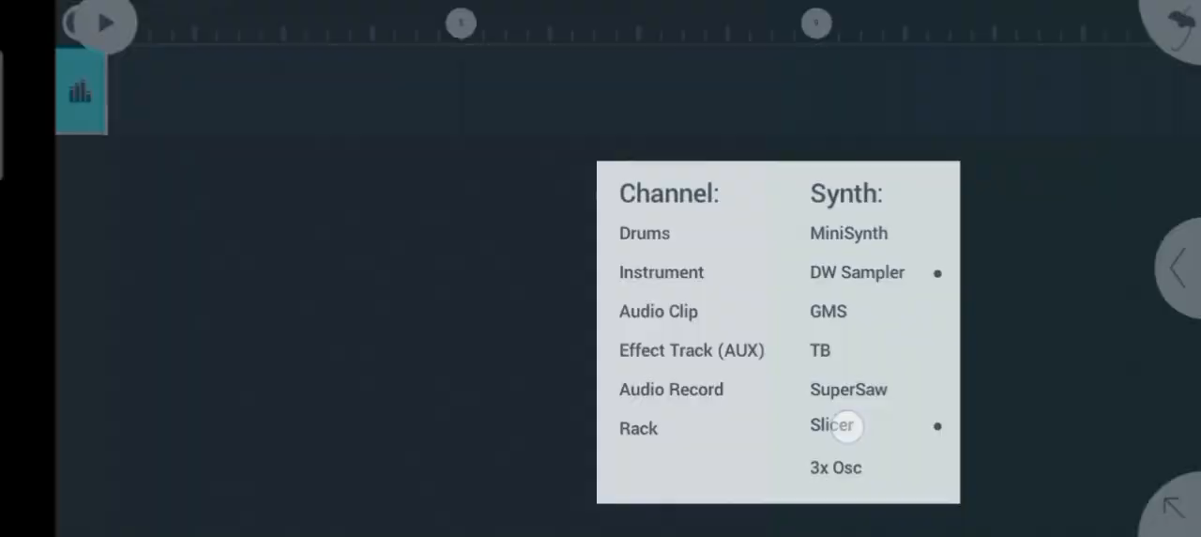
click(831, 424)
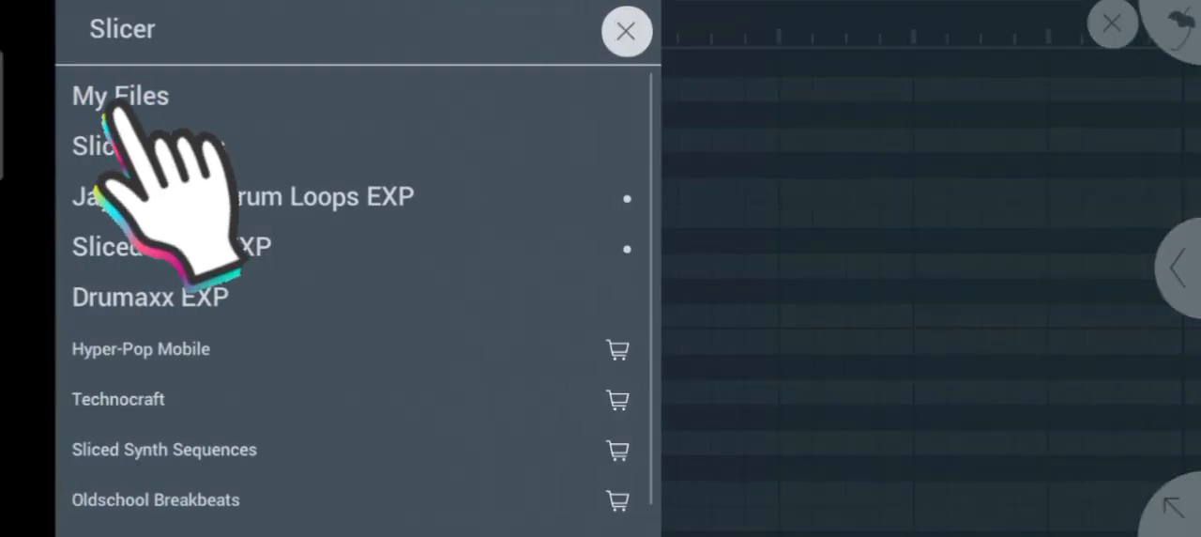
Browse My Files > My Samples down to the Hotkid drums MP3.
click(120, 96)
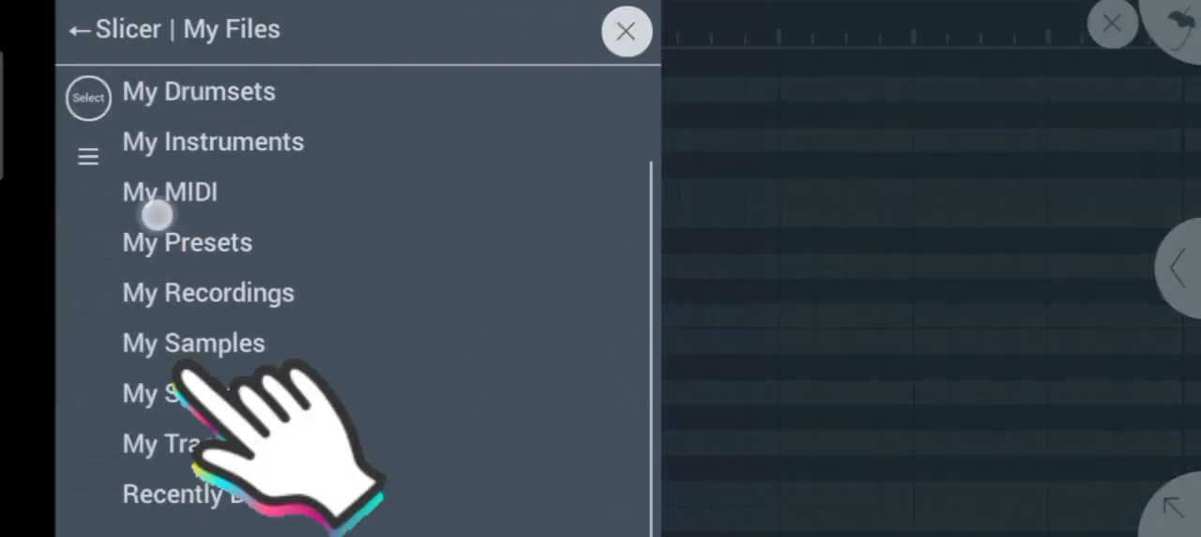
click(193, 341)
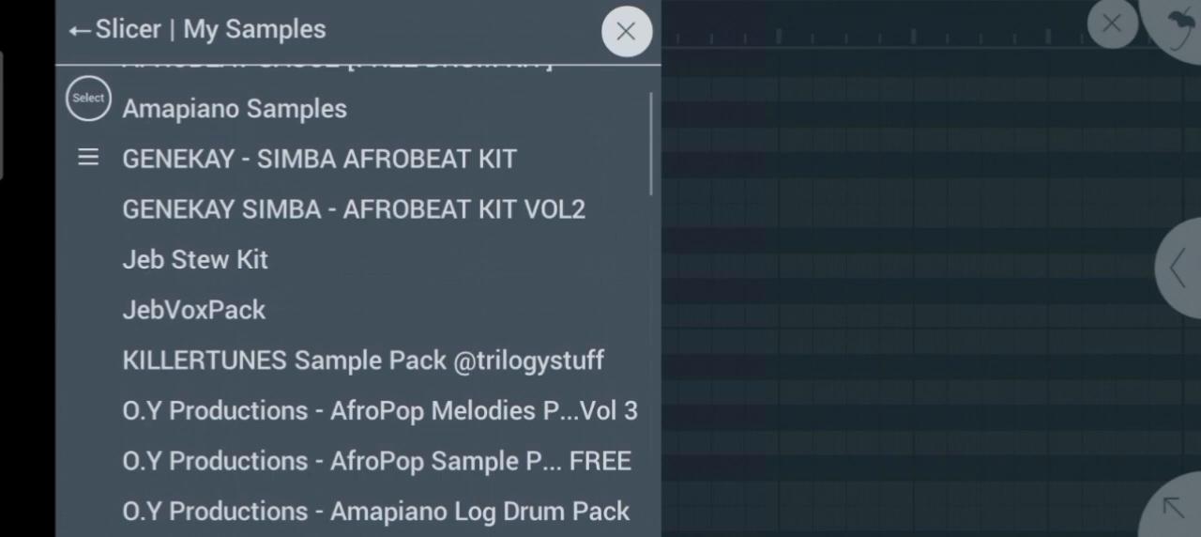
scroll(down, 3)
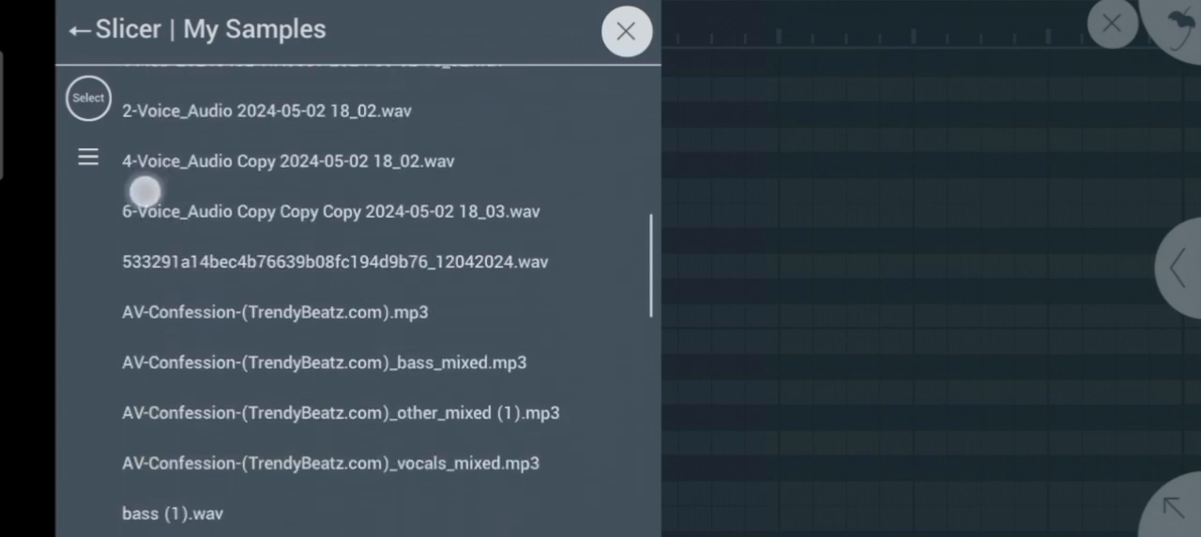
scroll(down, 3)
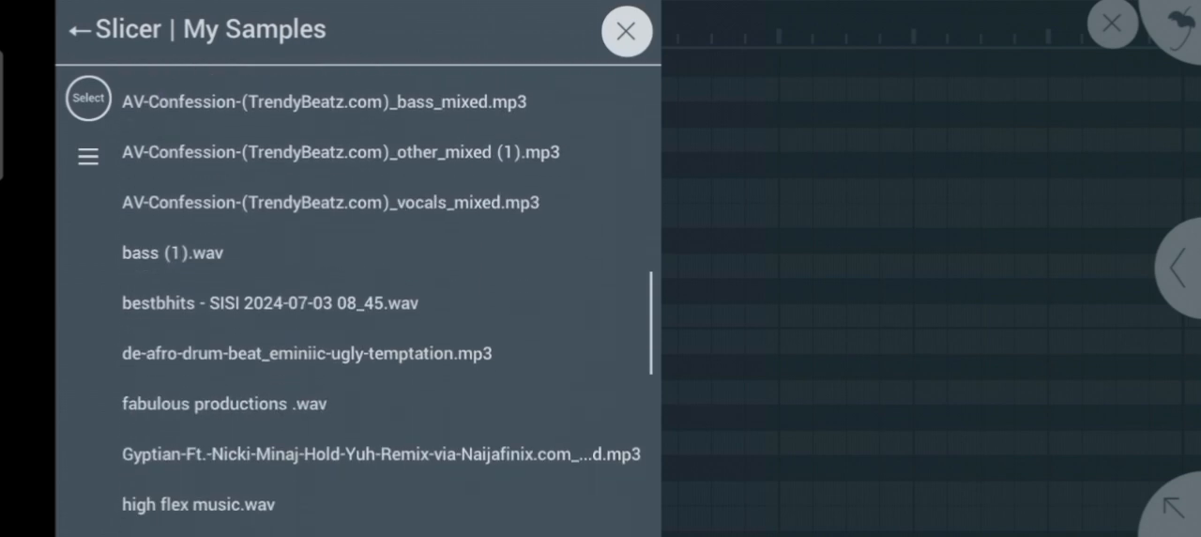
scroll(down, 3)
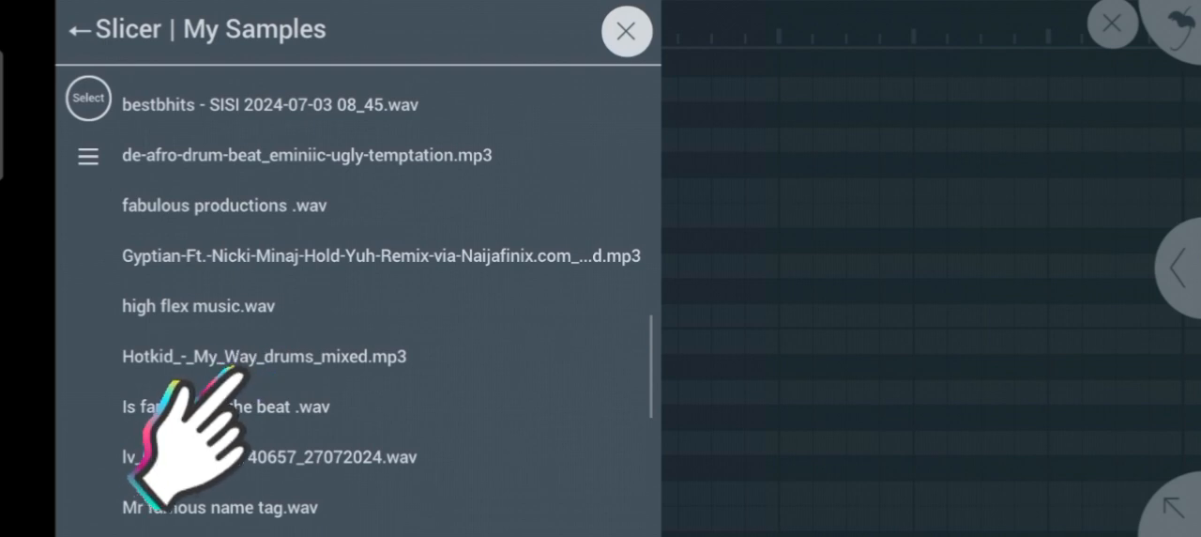
Preview Hotkid_-_My_Way_drums_mixed.mp3 and load it into the Slicer.
click(265, 356)
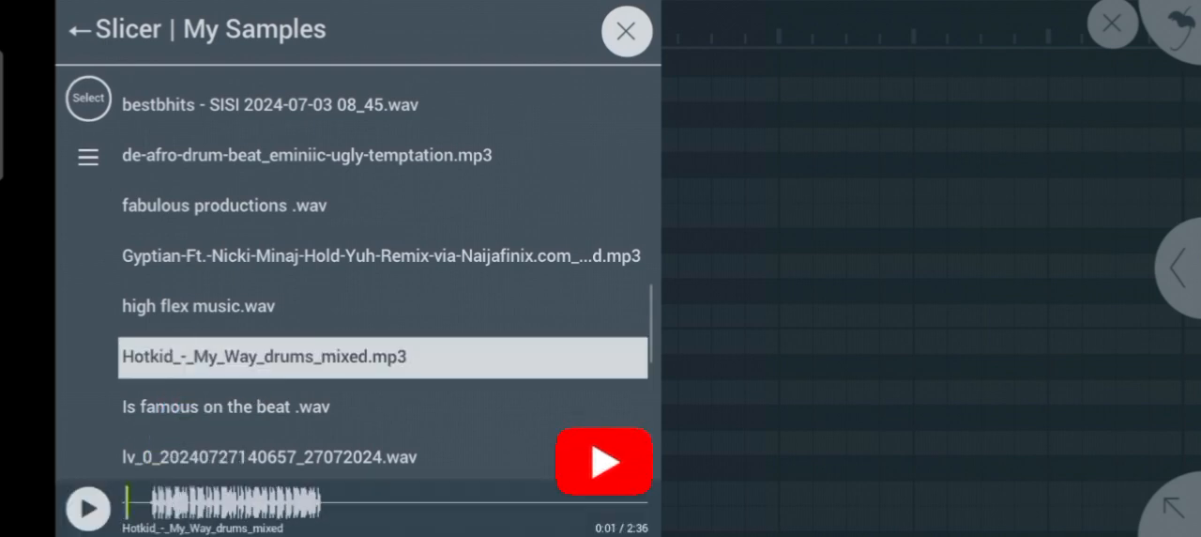
click(626, 30)
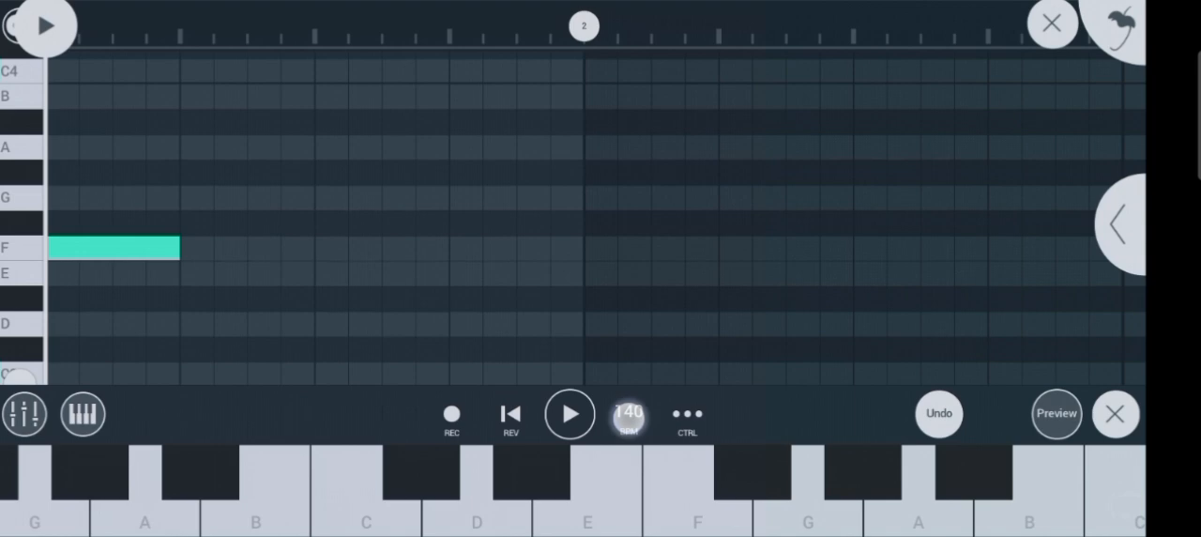
Show the Slicer channel settings with the Hotkid drums mix waveform.
click(627, 414)
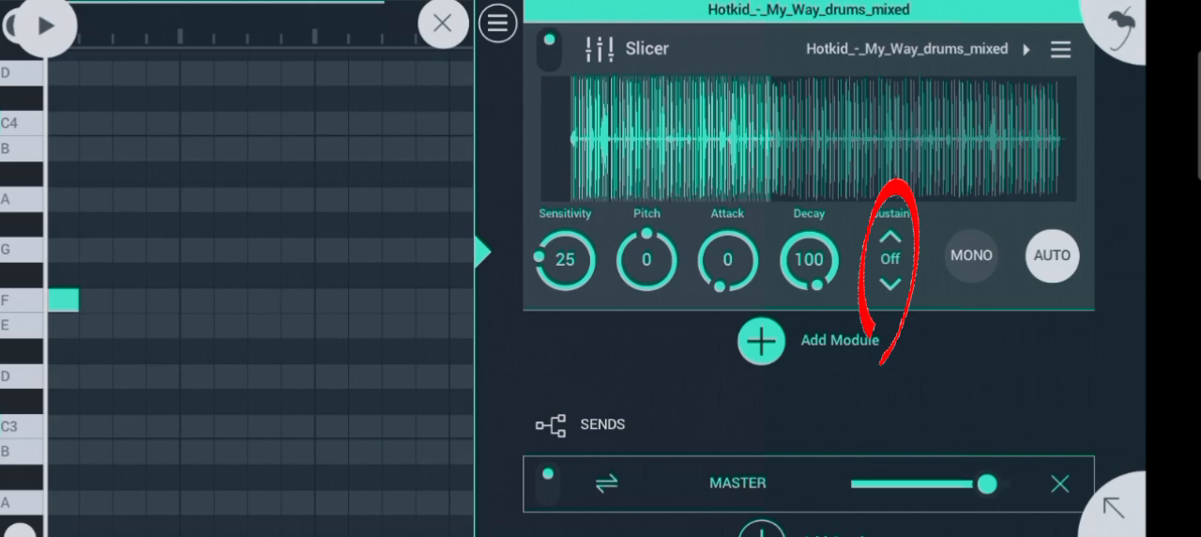
Set the Slicer's sustain mode to Hold and return its Decay knob to 100 after trial tweaks.
click(889, 259)
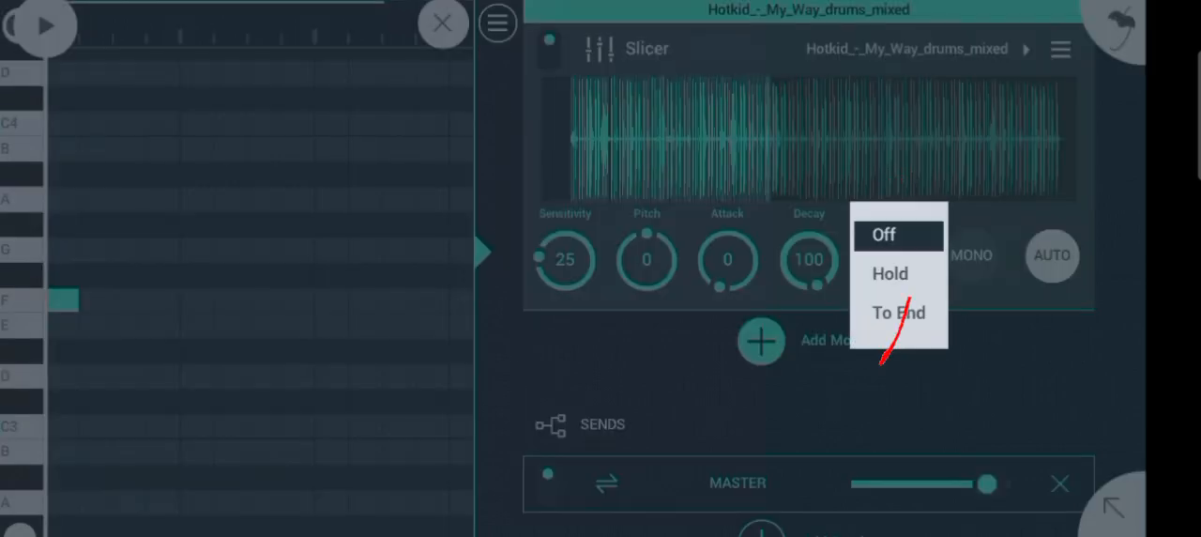
click(890, 274)
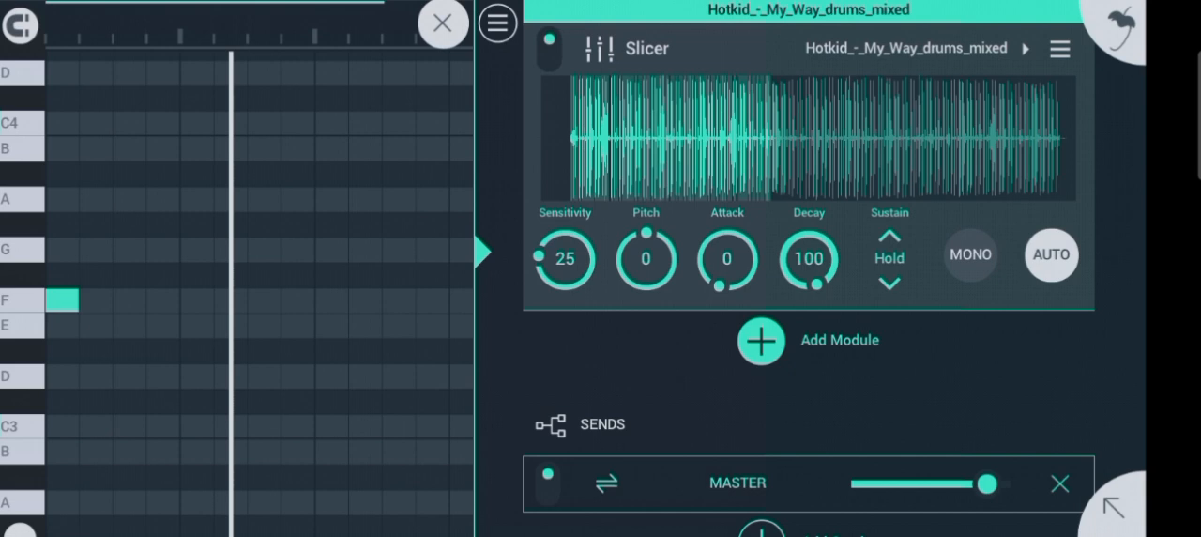
click(38, 26)
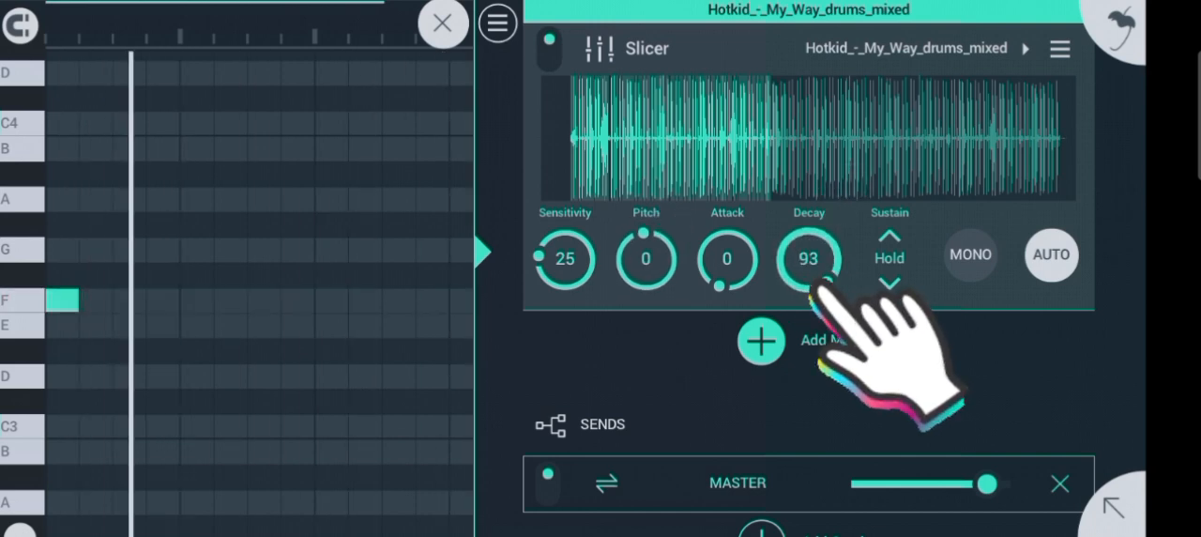
drag(808, 259, 809, 291)
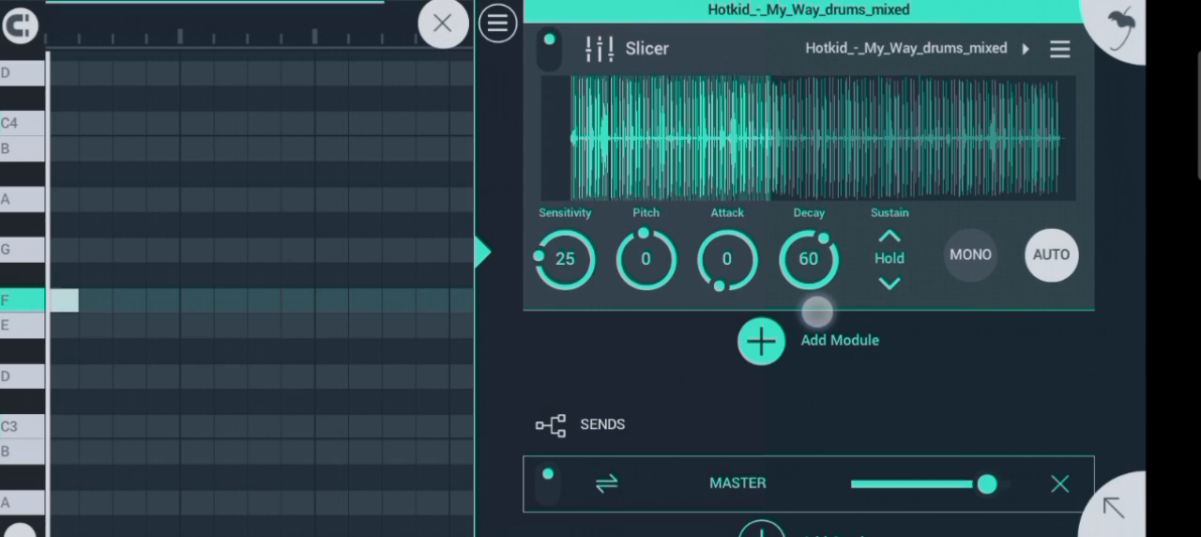
drag(808, 259, 808, 225)
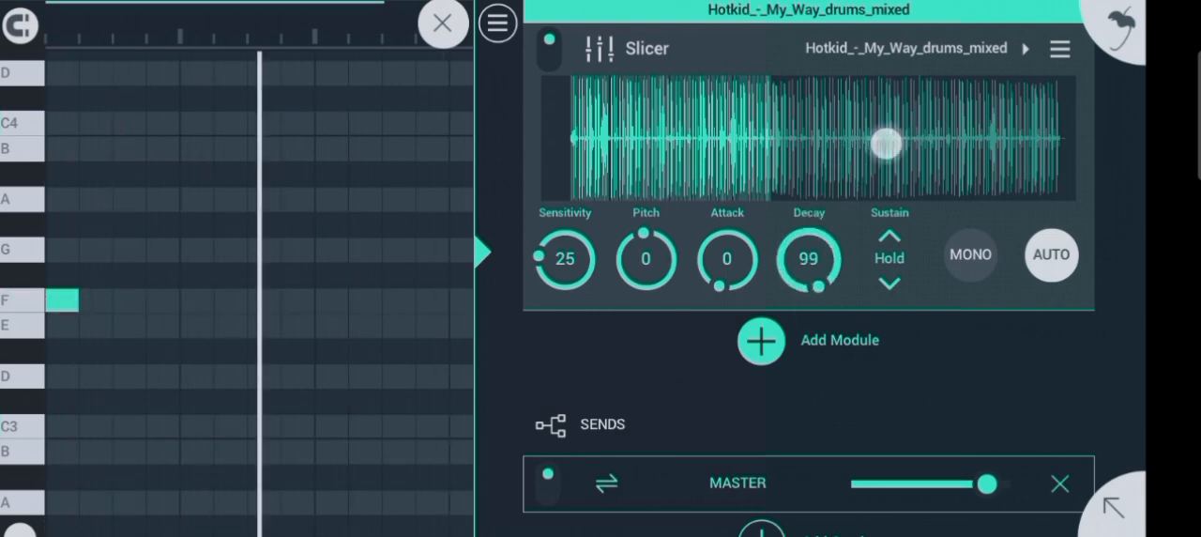
drag(809, 259, 808, 234)
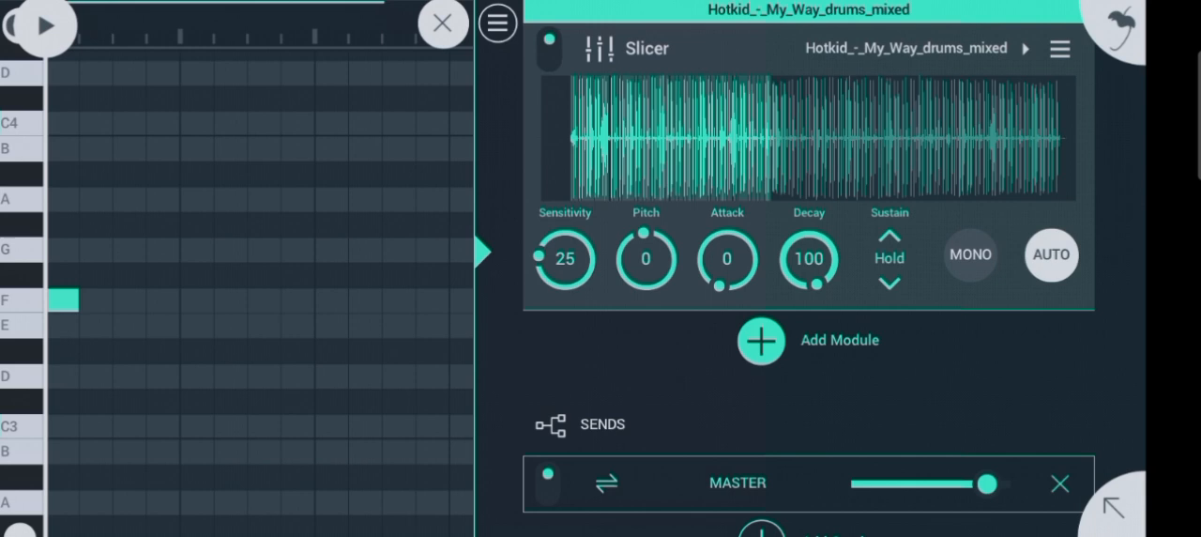
Add a Waveshaper effect module from the LEVEL column below the Slicer.
click(760, 342)
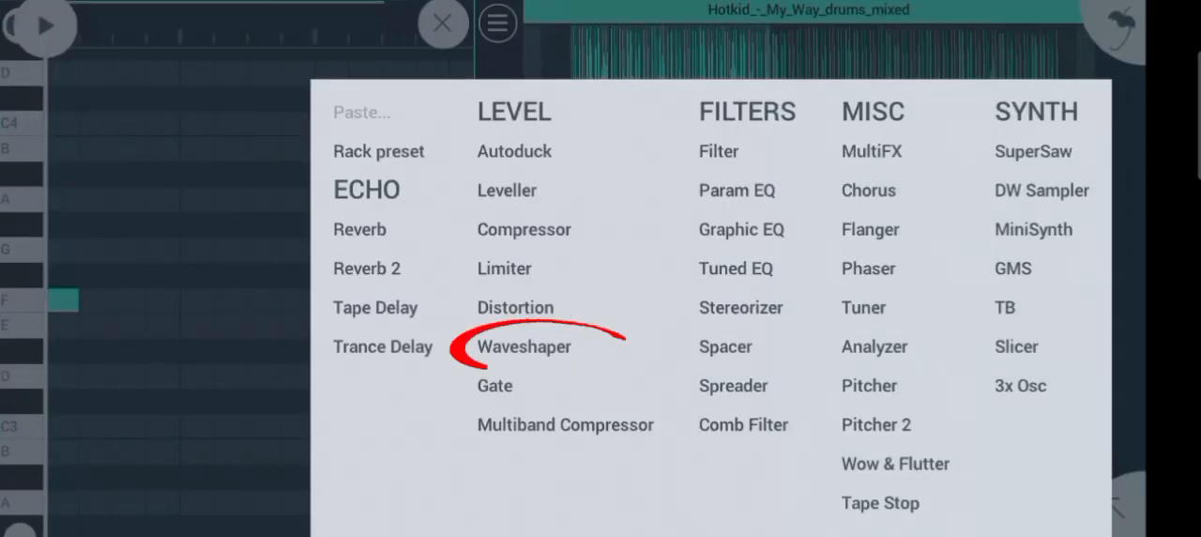
click(524, 345)
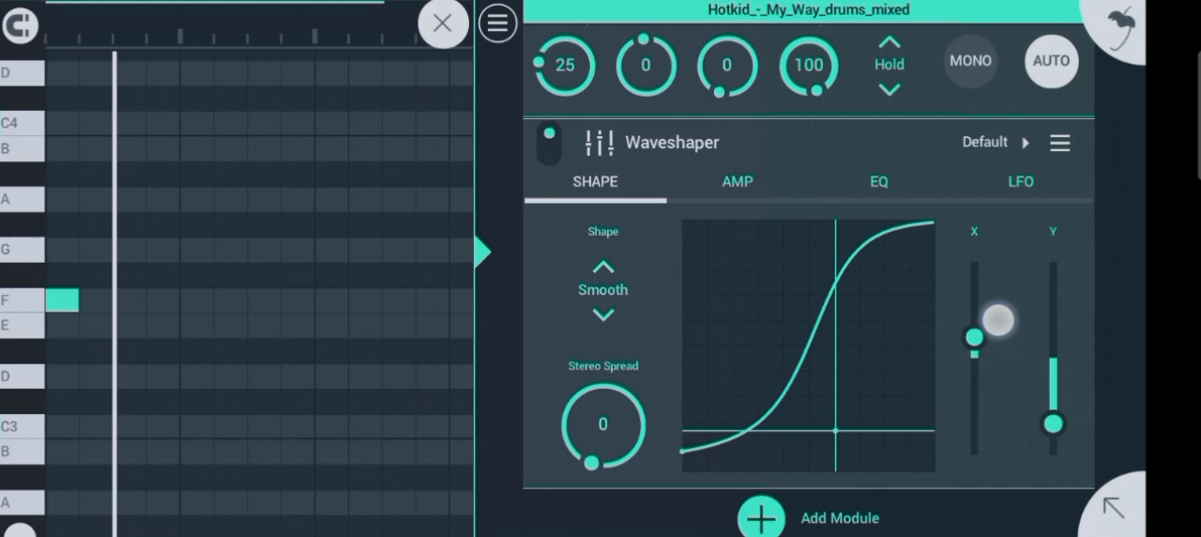
Drag the X and Y shape sliders to shift the curve sideways and make it steeper.
drag(976, 336, 975, 291)
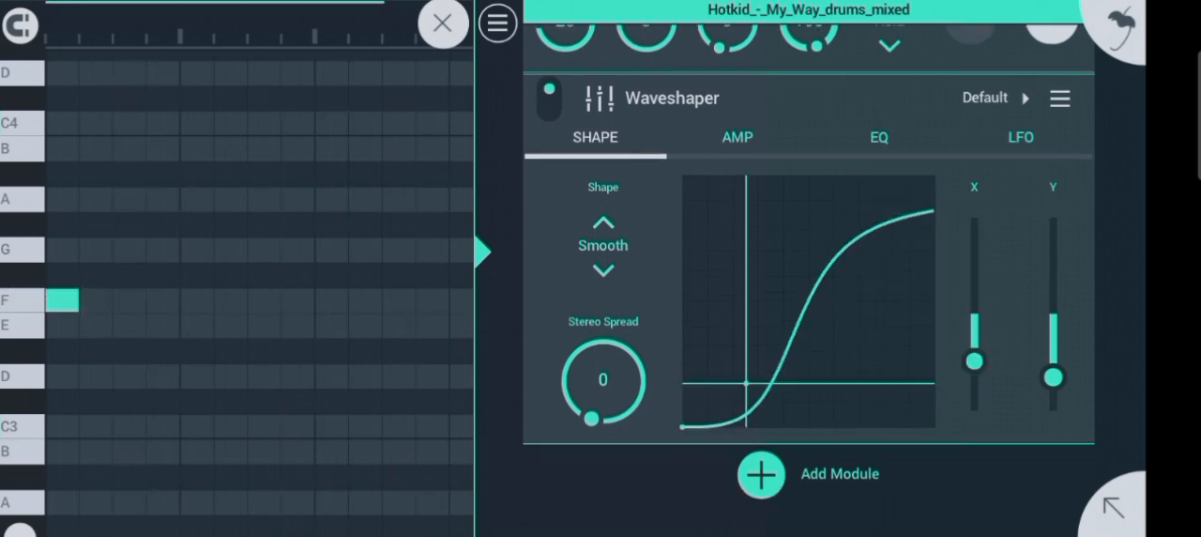
drag(1054, 379, 1055, 341)
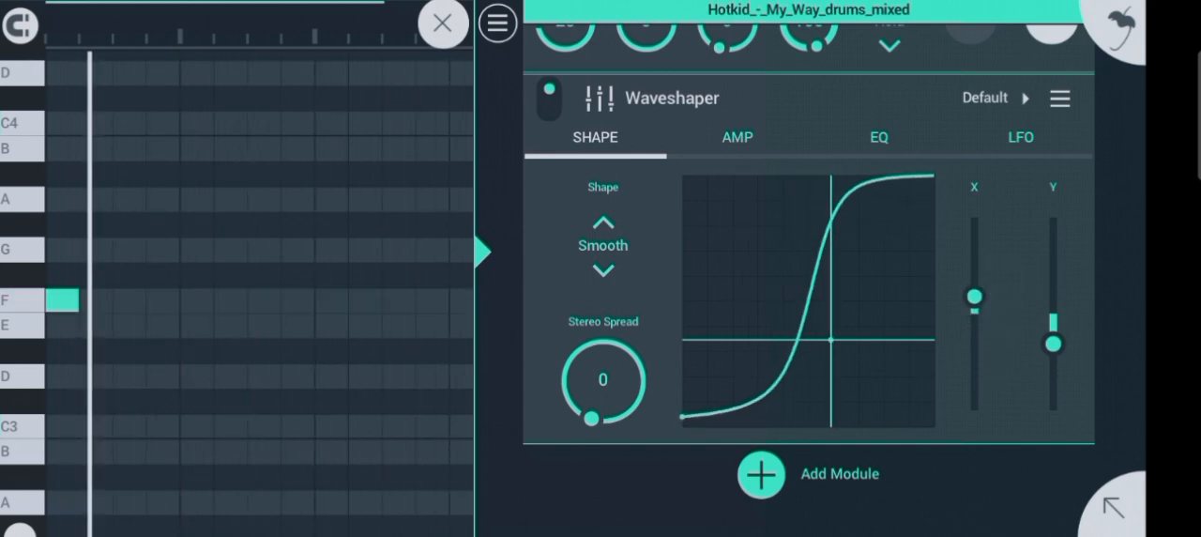
drag(976, 297, 985, 354)
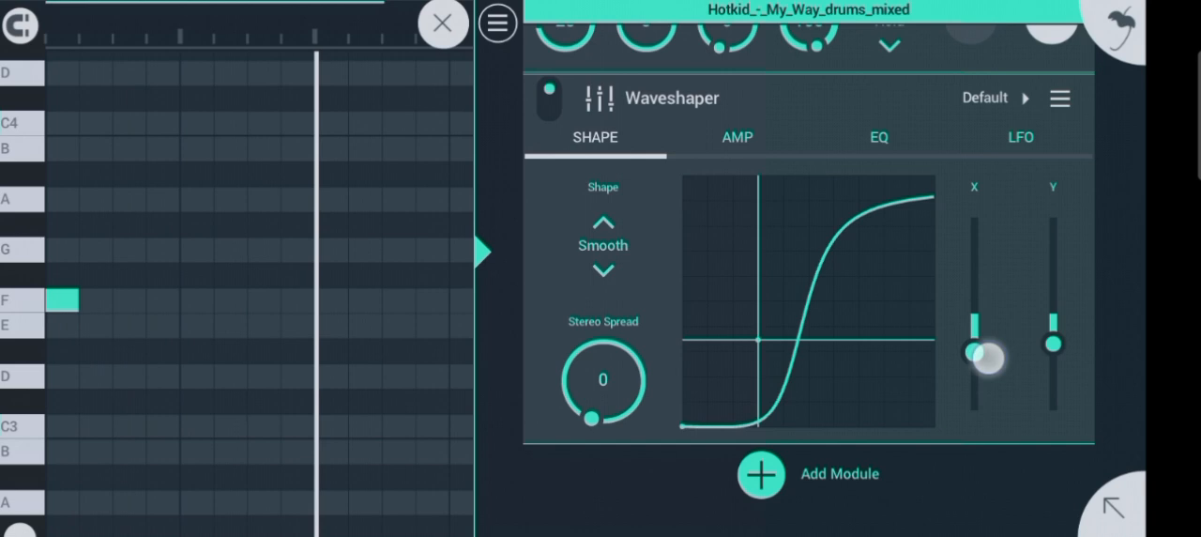
drag(985, 354, 975, 387)
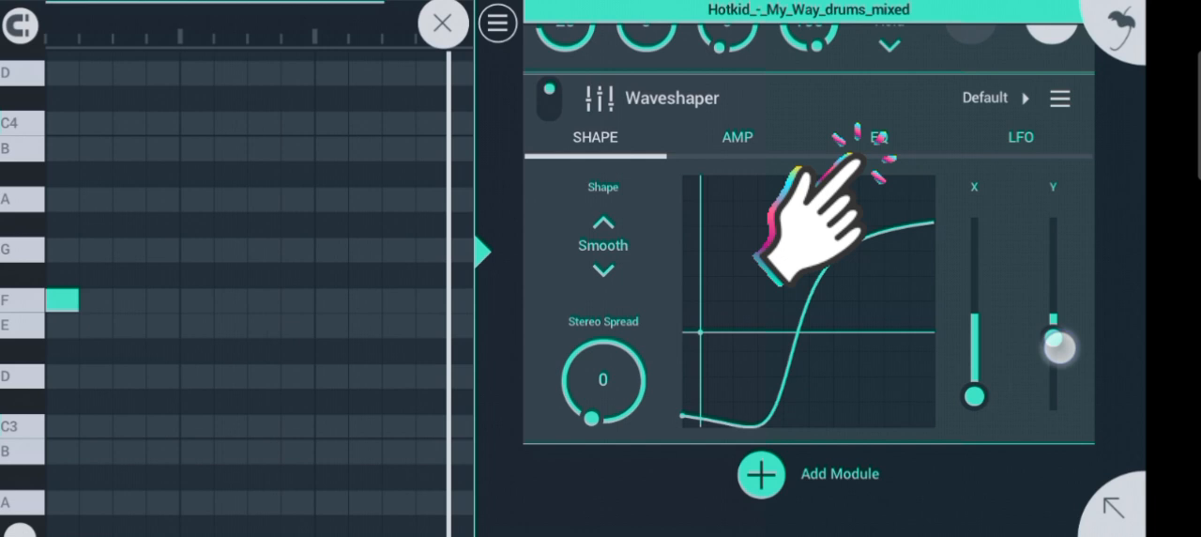
Lower the Waveshaper EQ pre-filter High Cut to about 18.35 kHz.
click(878, 137)
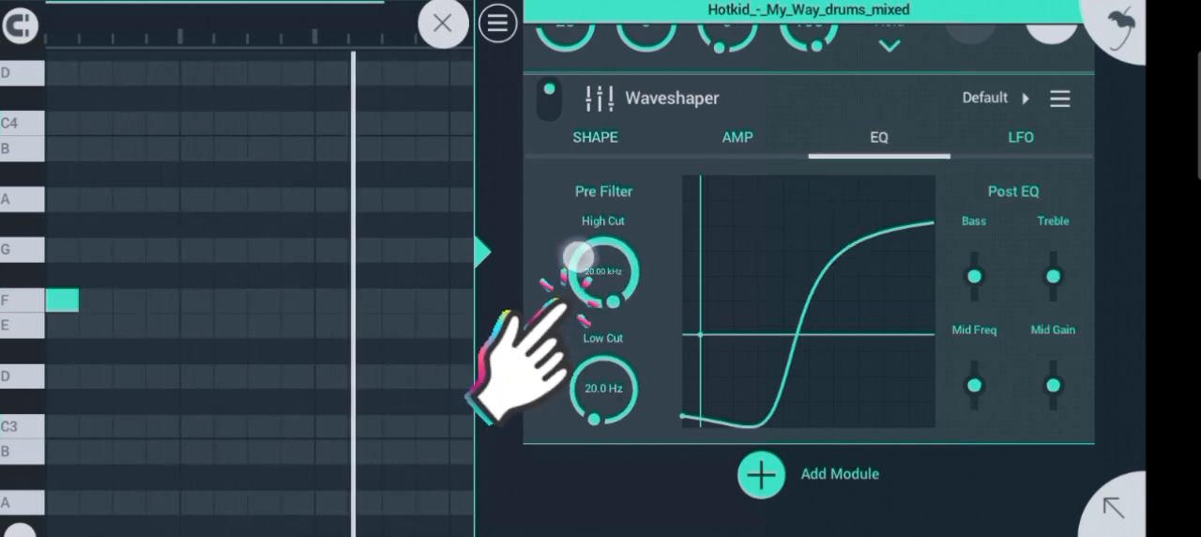
drag(602, 270, 591, 300)
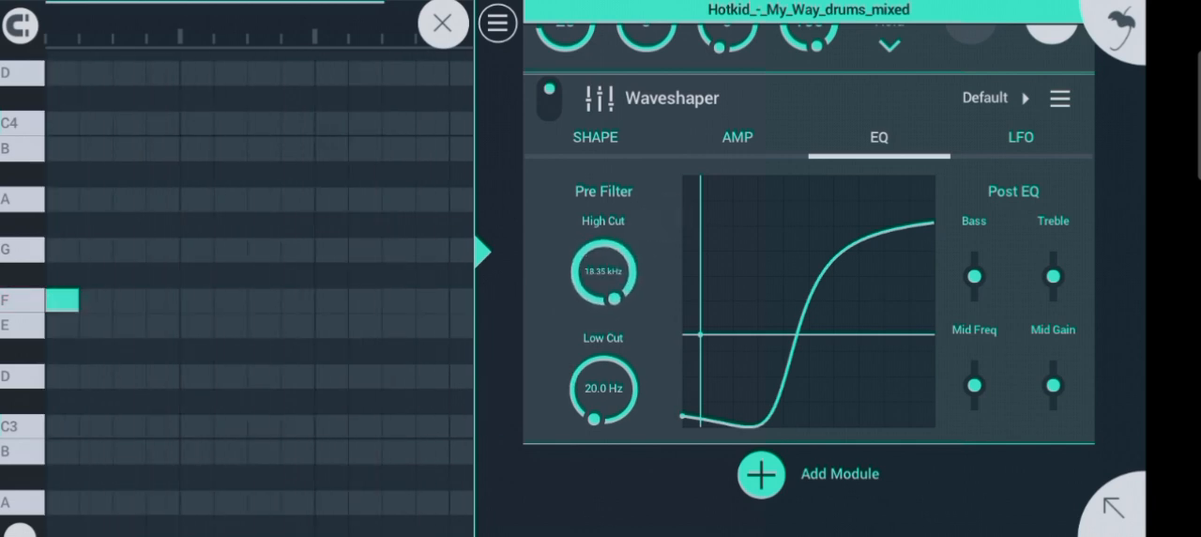
drag(604, 272, 604, 244)
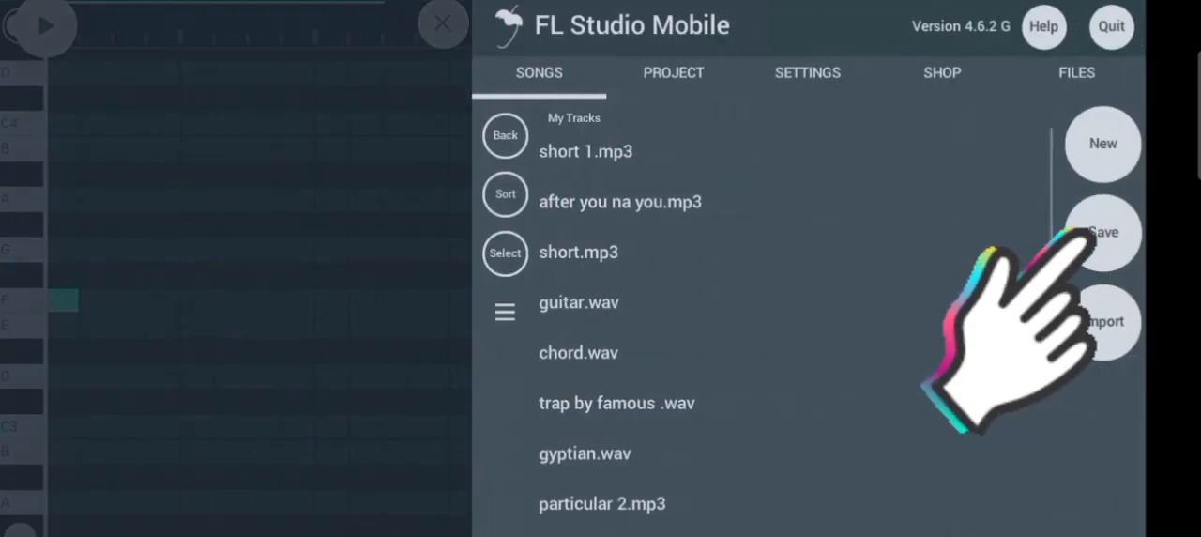
Render the project as snare 1.wav into My Tracks and dismiss the completion notice.
click(1103, 232)
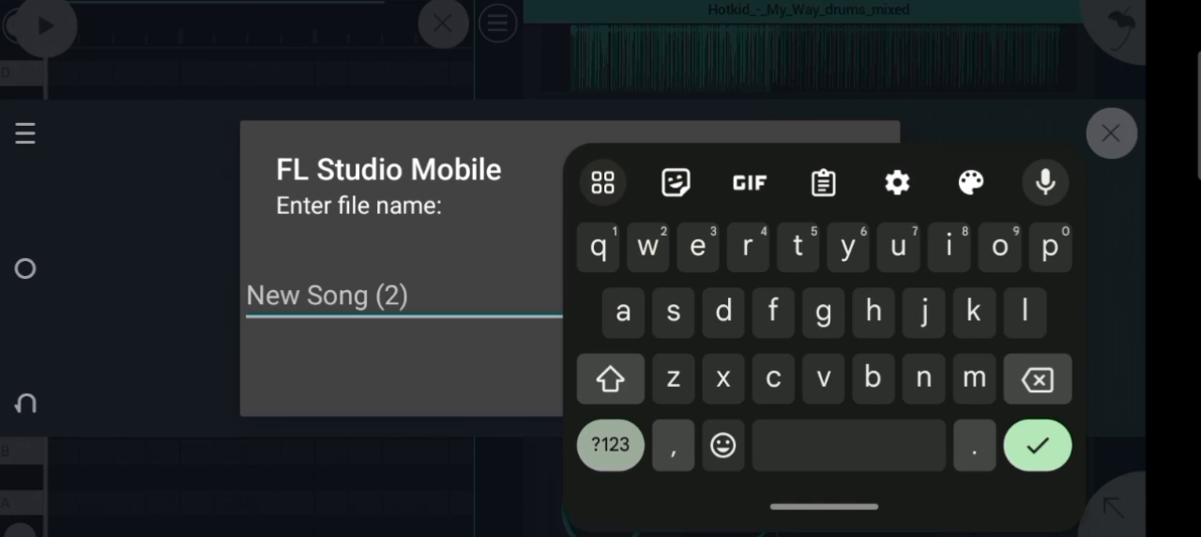
text(snare 1)
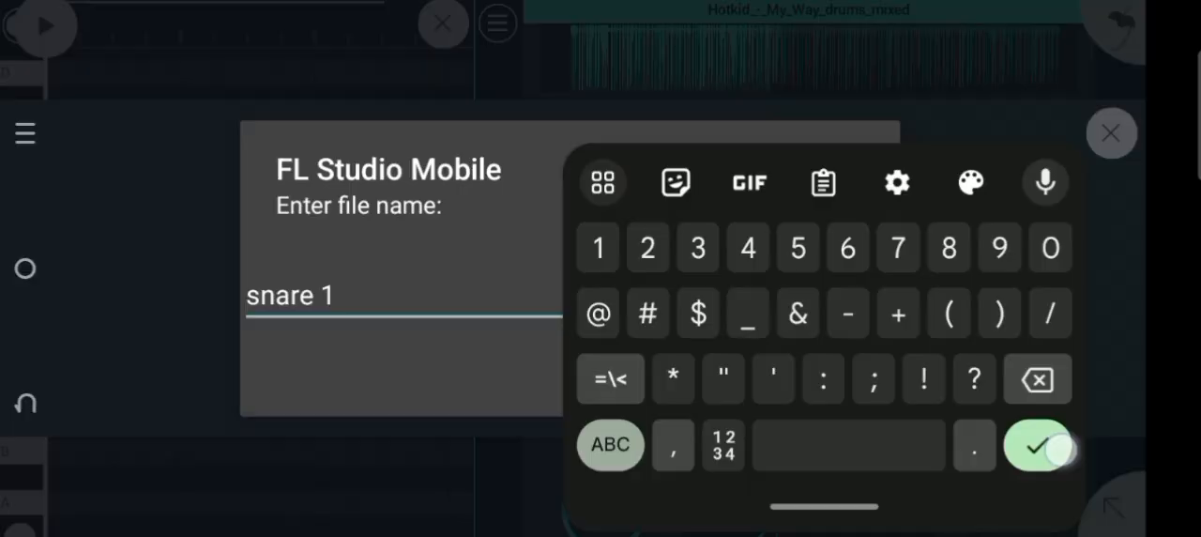
click(1036, 443)
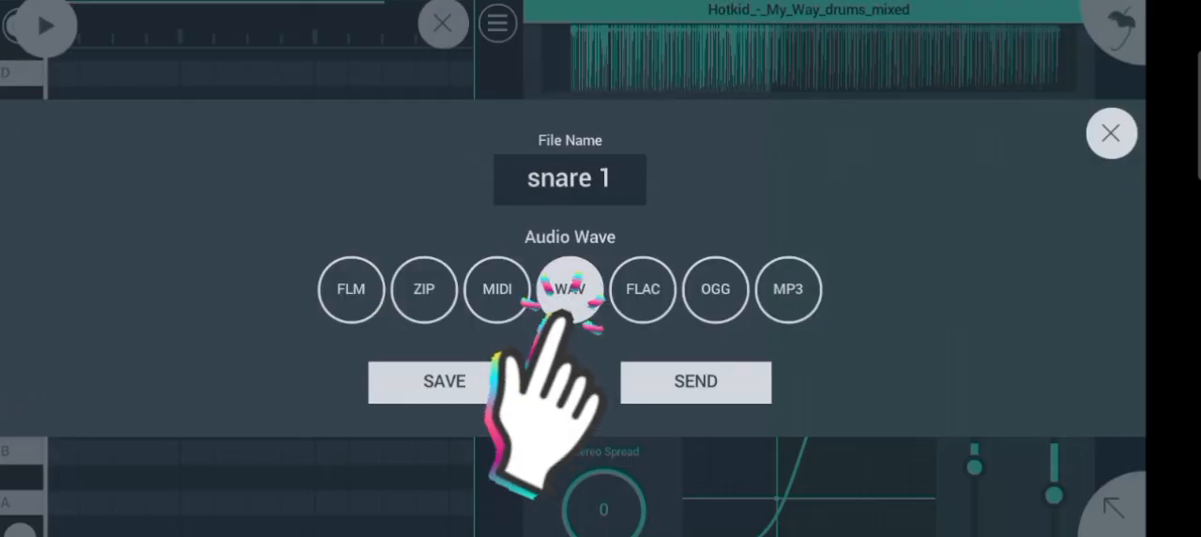
click(571, 289)
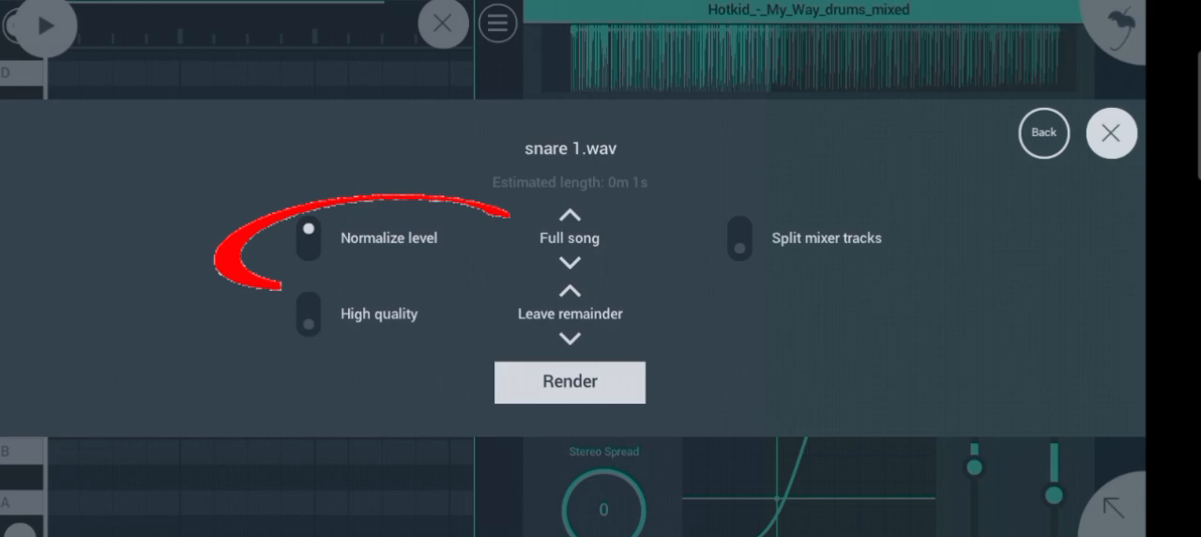
click(571, 383)
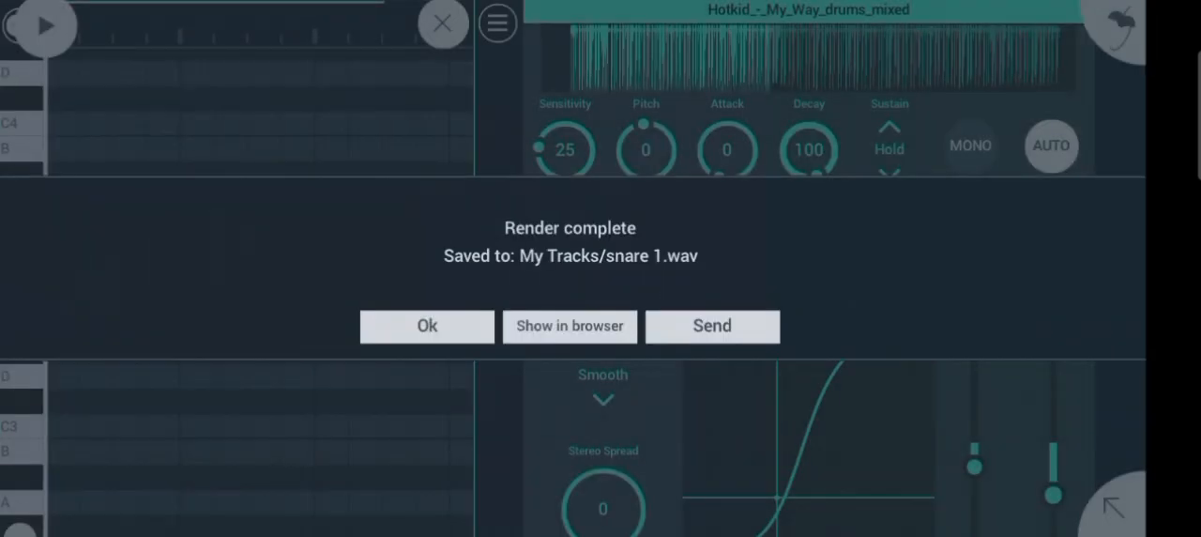
click(426, 327)
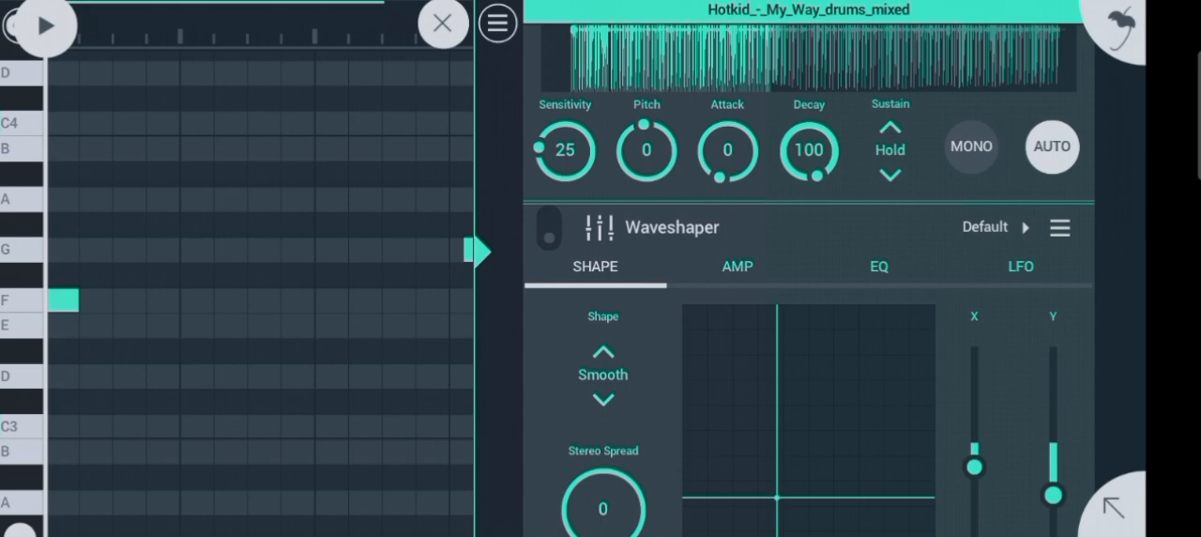
Collapse the channel panel so the piano roll with its G note fills the screen.
click(443, 22)
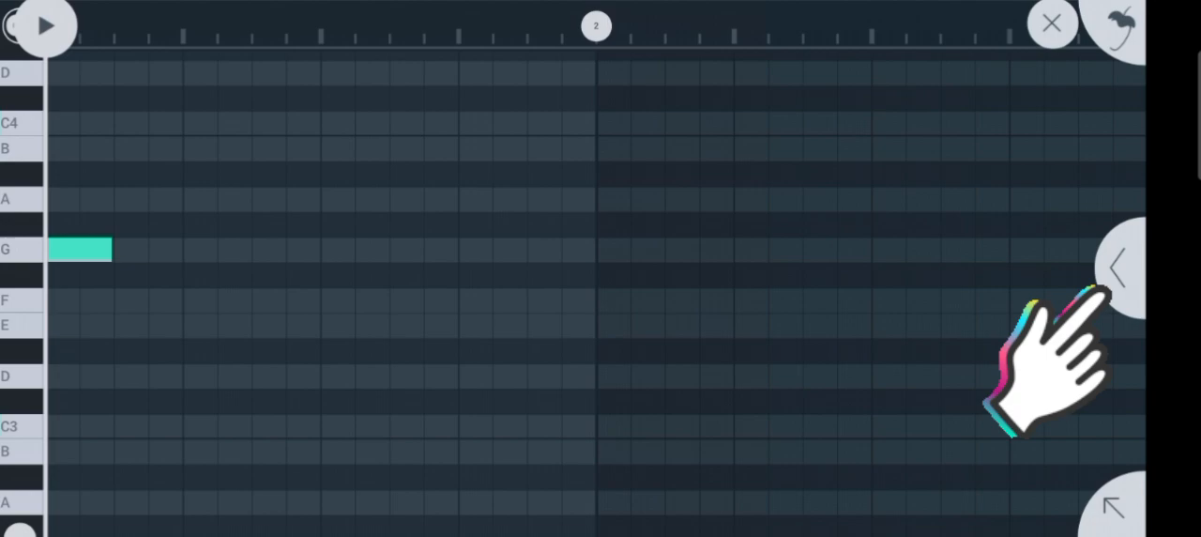
Switch the Slicer's Sustain to Off and bring the Waveshaper EQ High Cut down near 3.75 kHz.
click(1114, 263)
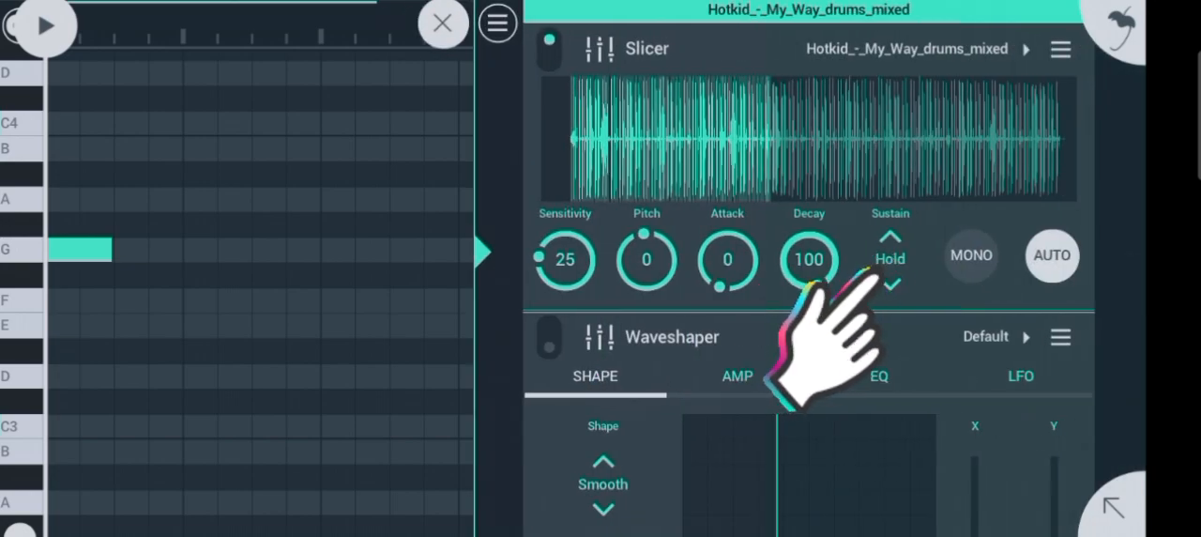
click(890, 259)
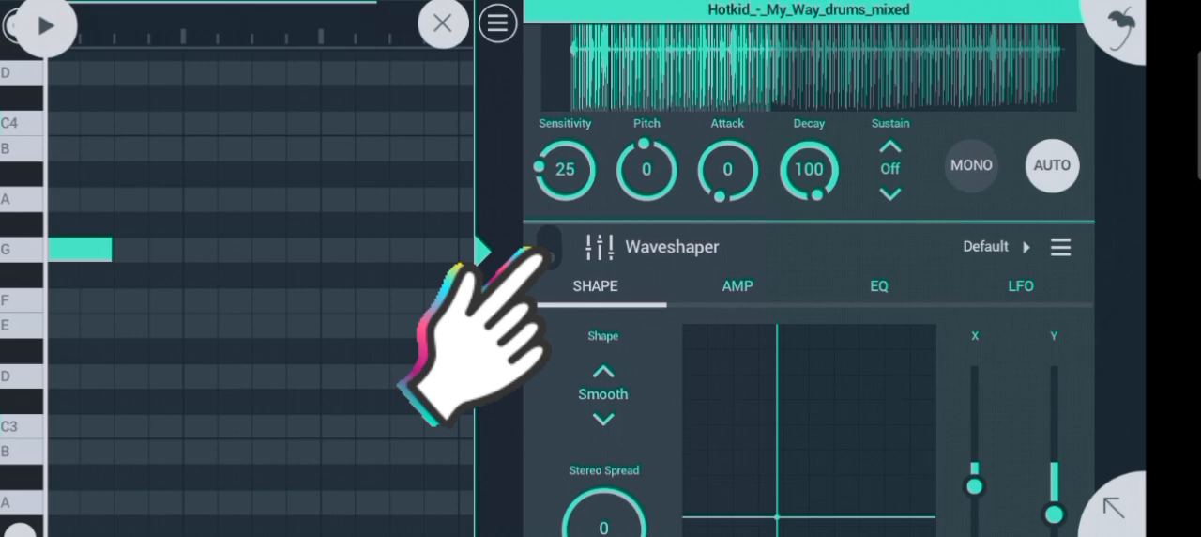
click(544, 248)
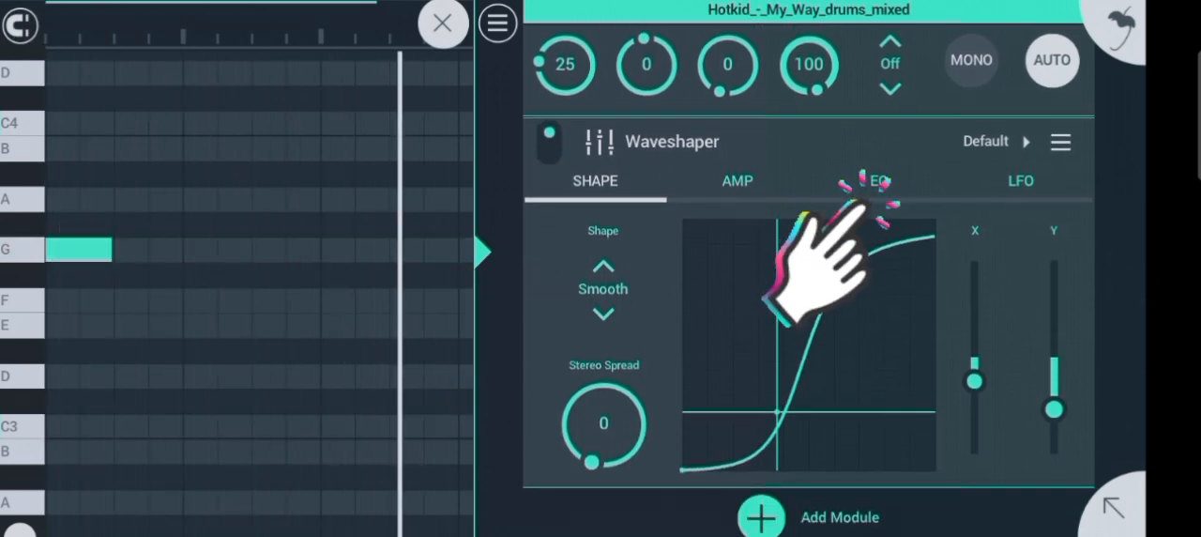
click(878, 180)
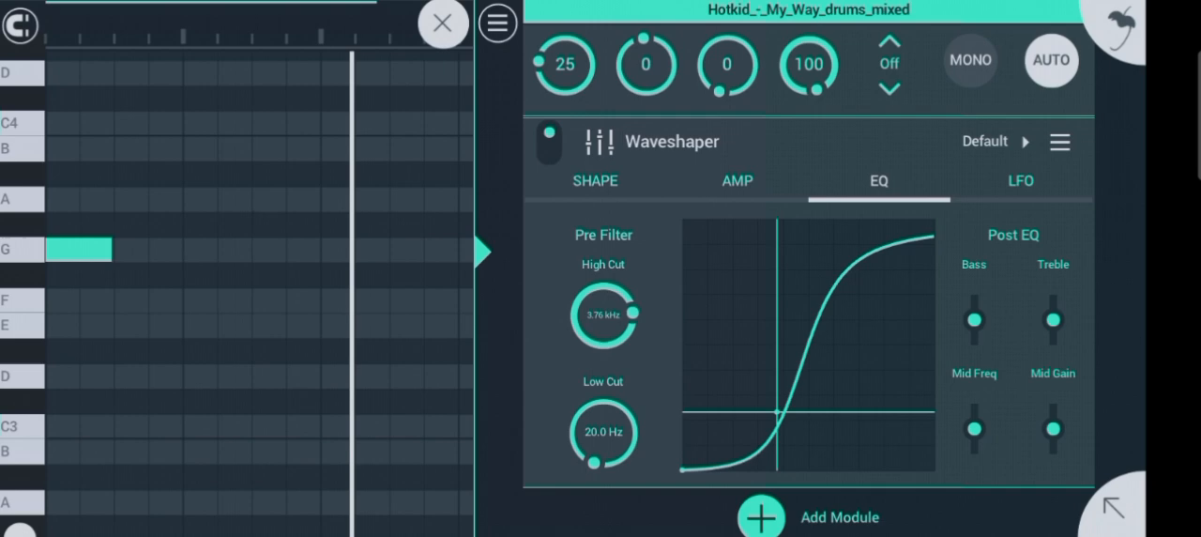
click(443, 23)
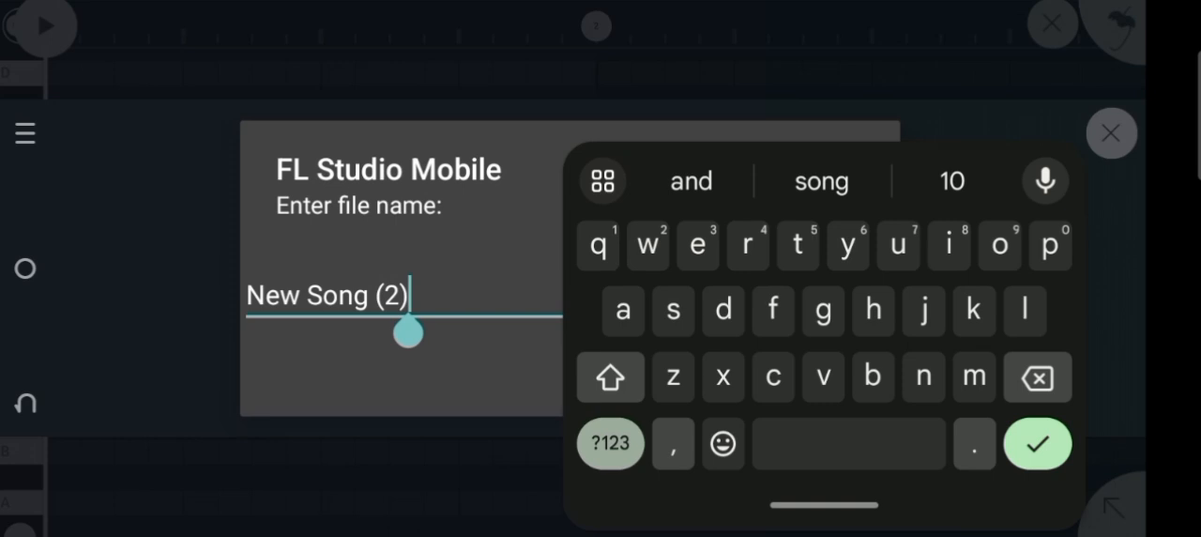
Name the export kick, render it as a WAV into My Tracks.
text(kixk)
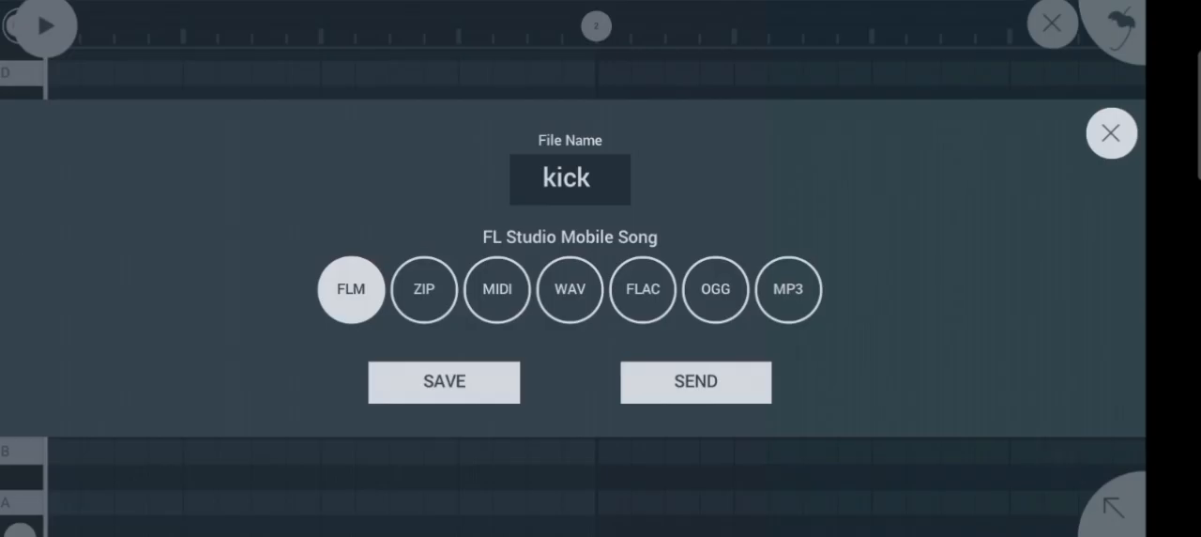
click(570, 288)
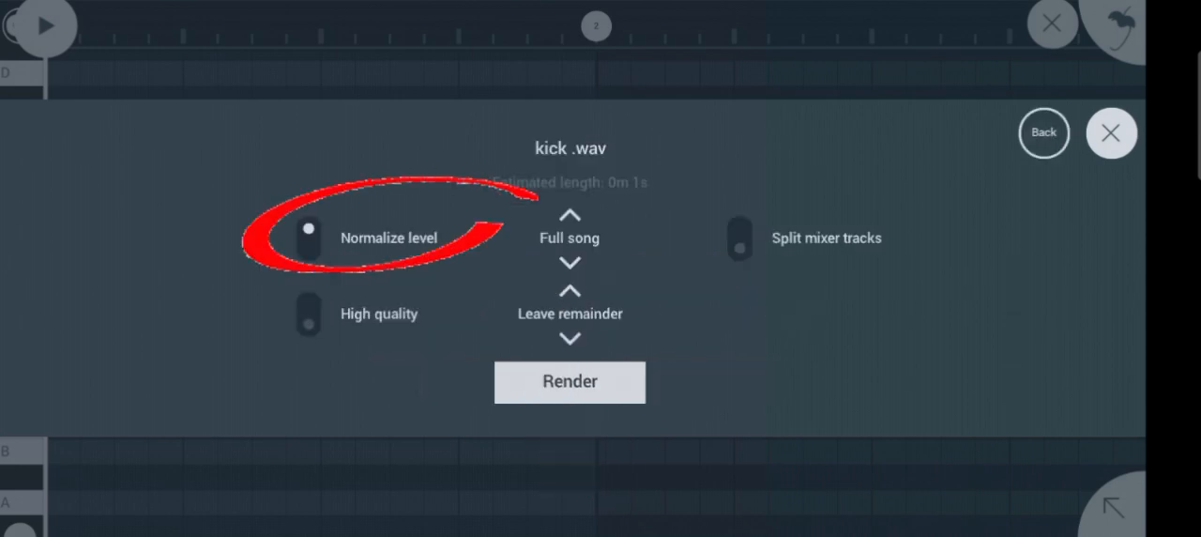
click(570, 383)
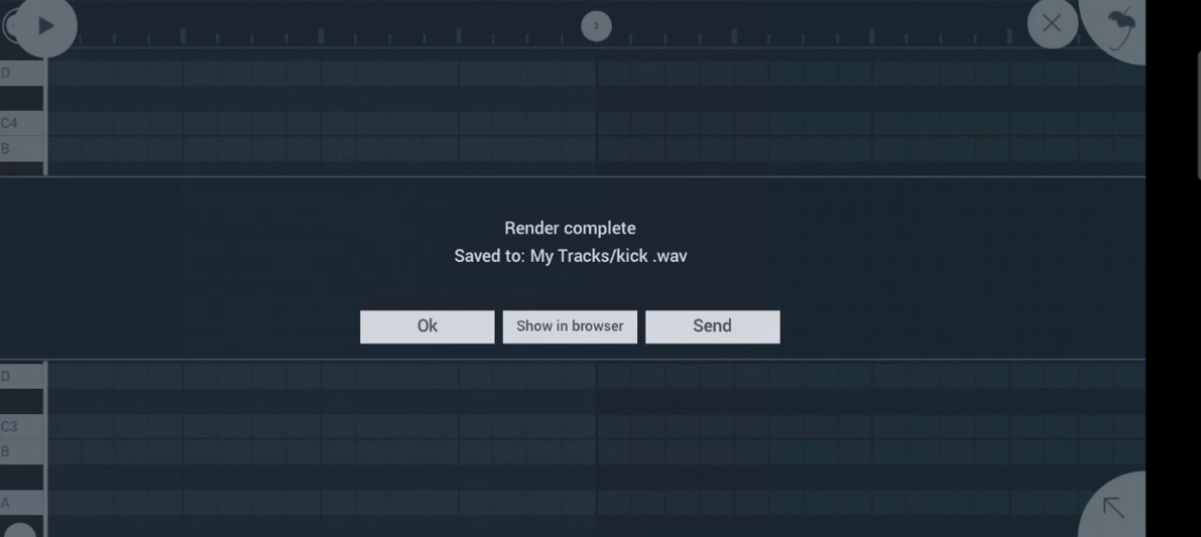
click(568, 326)
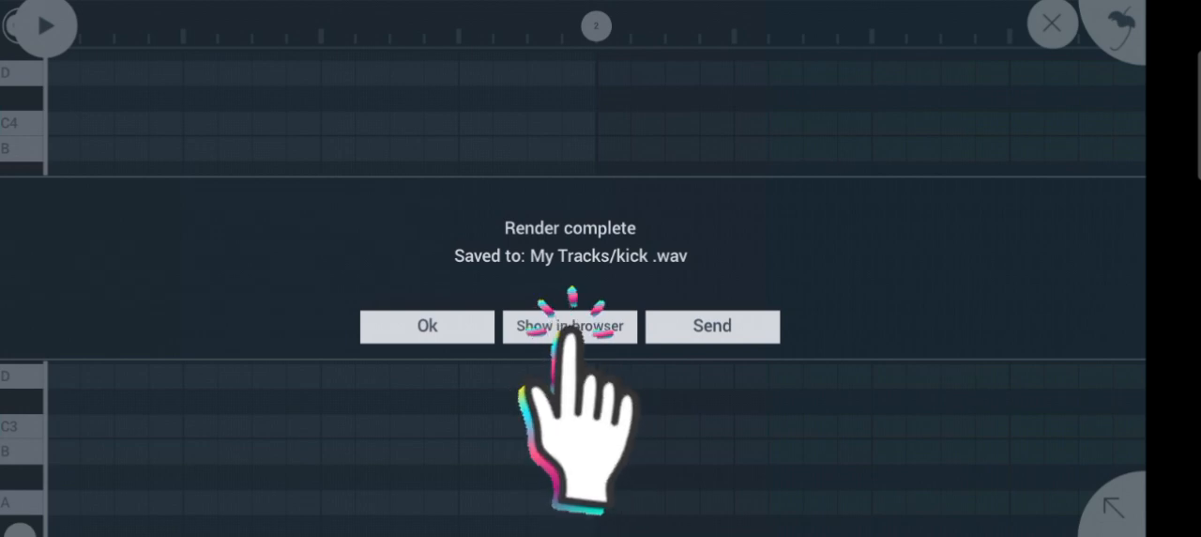
Show the render in My Tracks and create a new folder named Samples there.
click(568, 326)
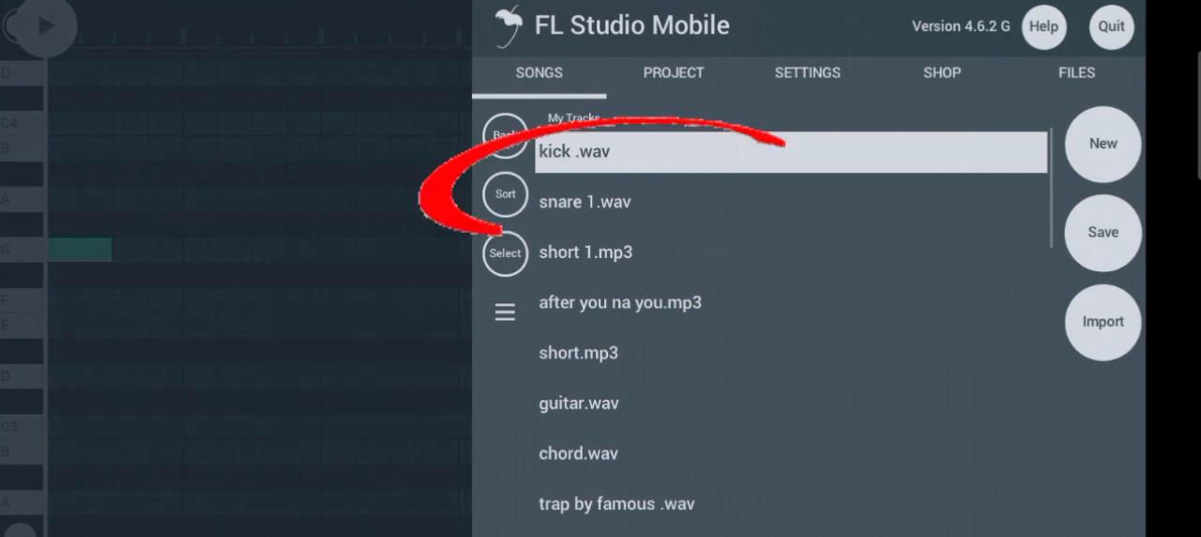
click(504, 312)
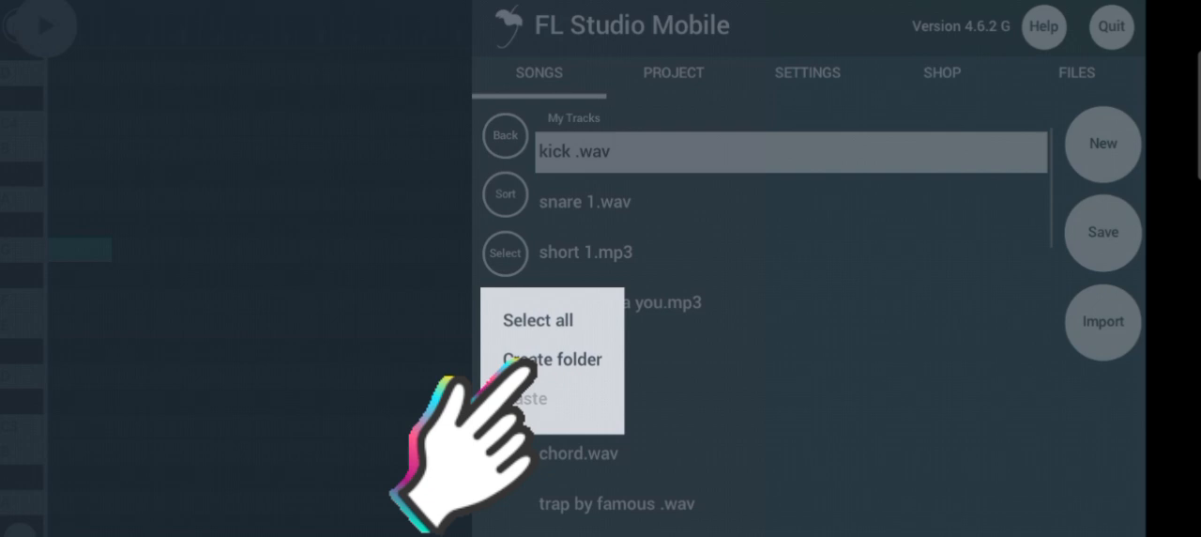
click(548, 361)
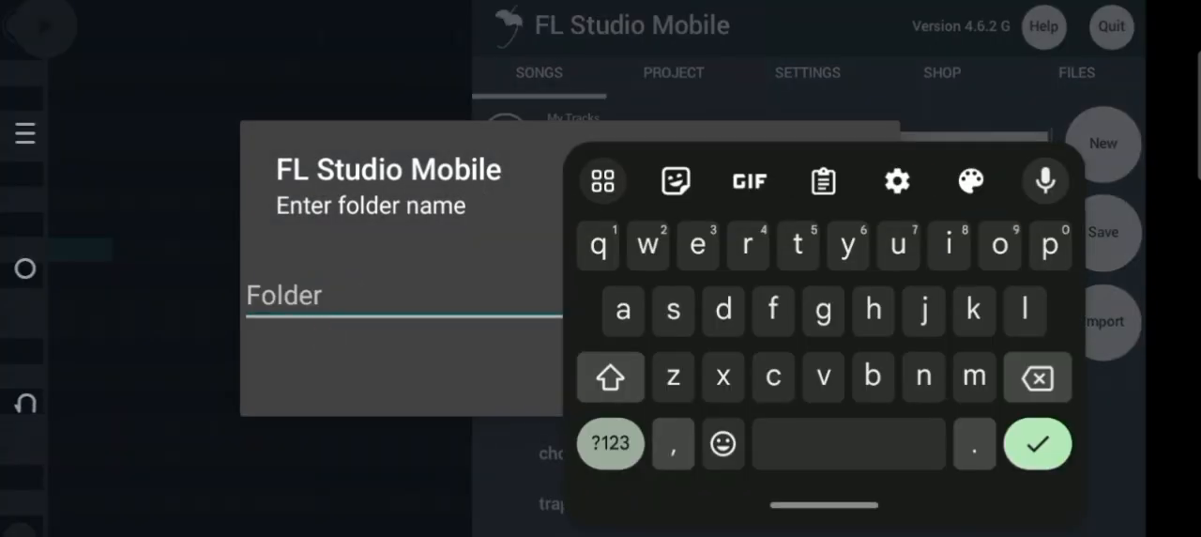
text(Samples)
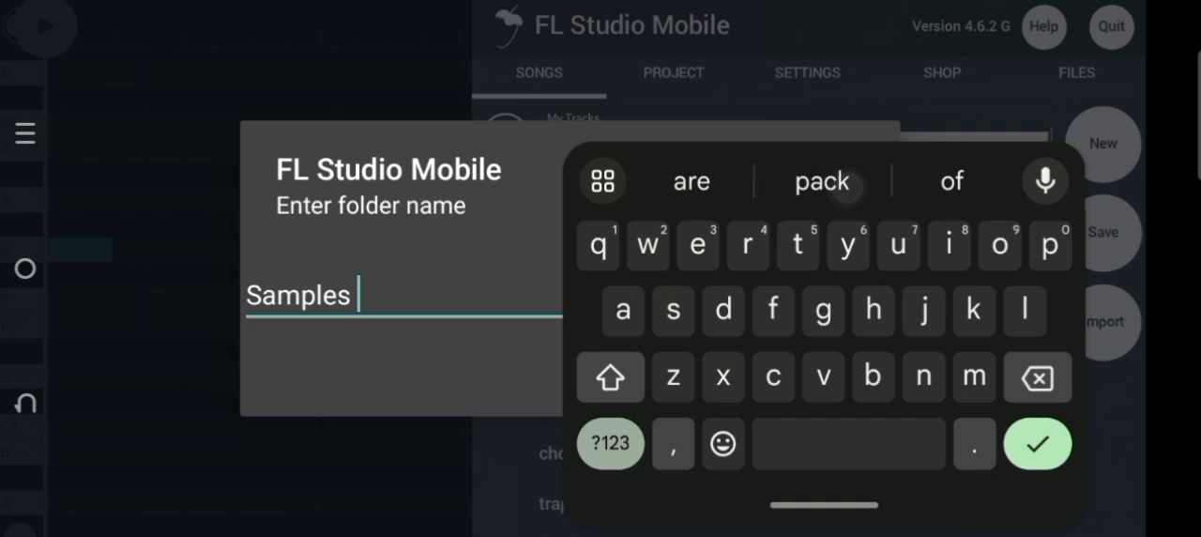
click(1036, 443)
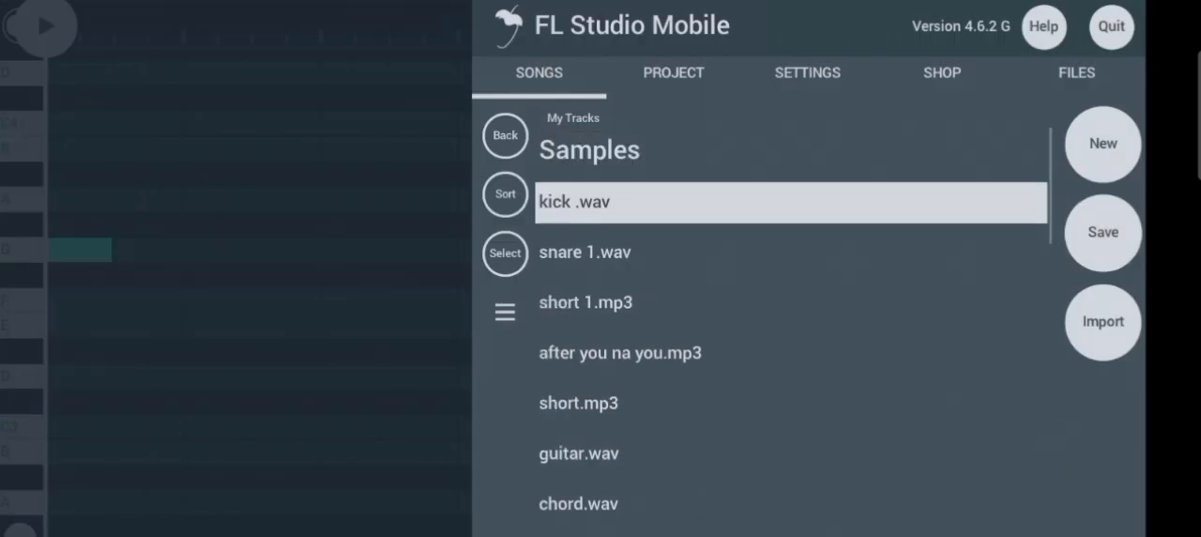
Copy kick .wav and paste it into the Samples folder.
click(505, 253)
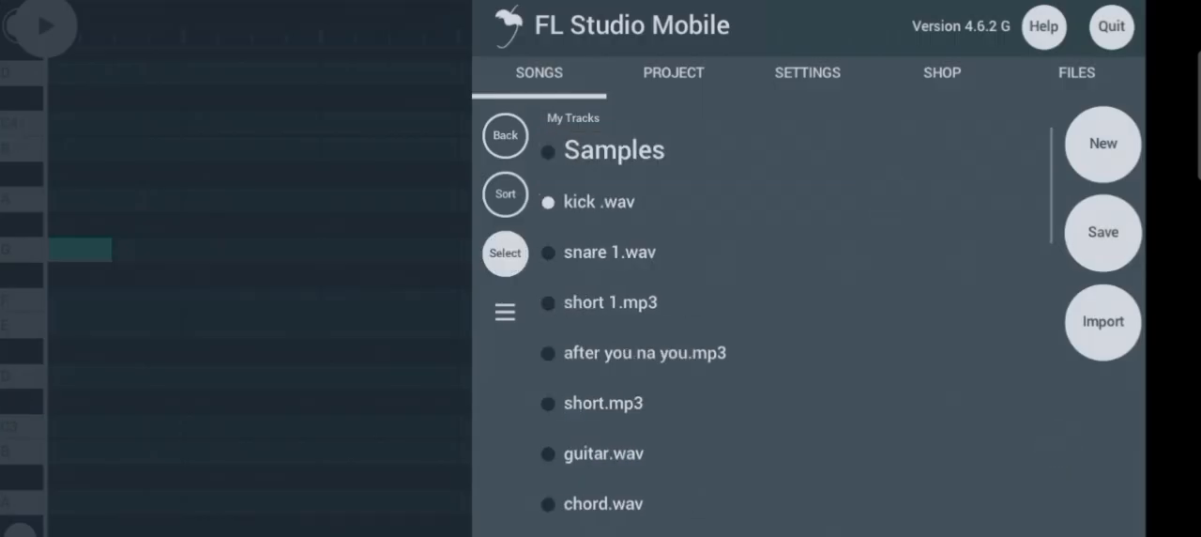
click(505, 312)
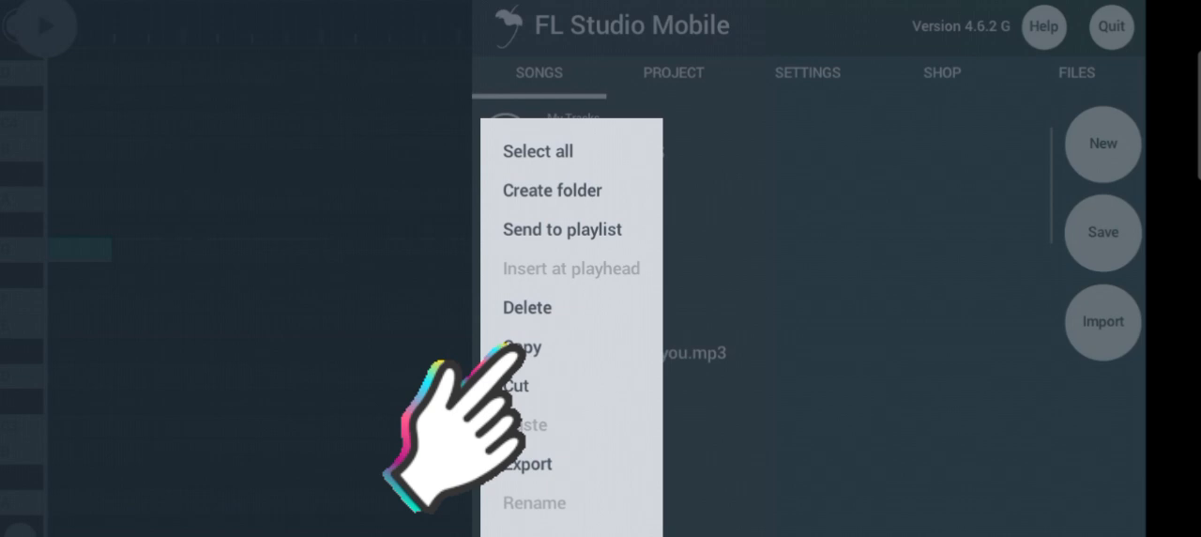
click(522, 345)
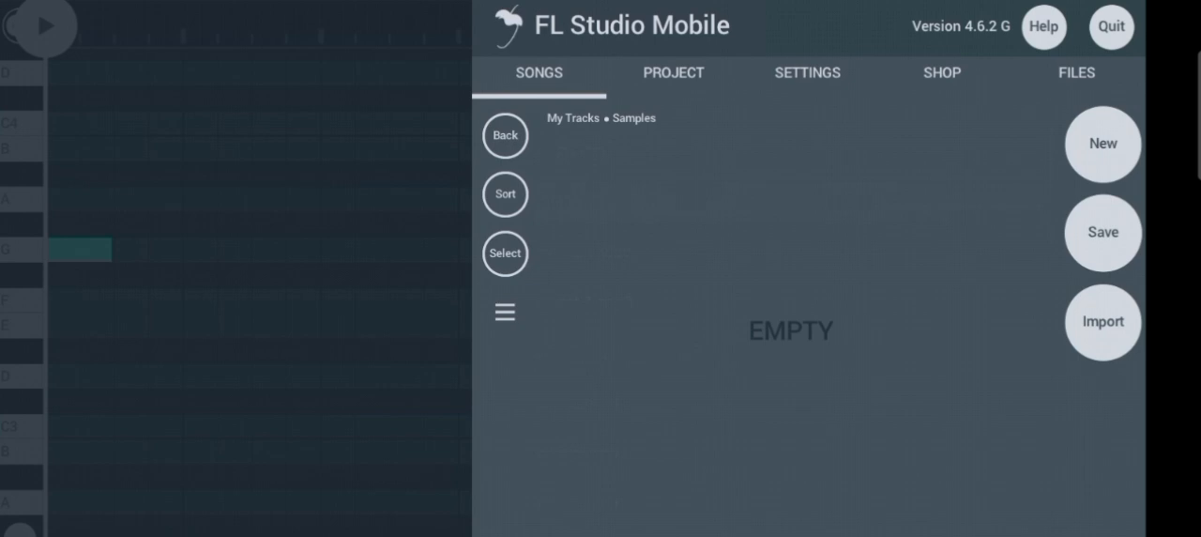
click(505, 312)
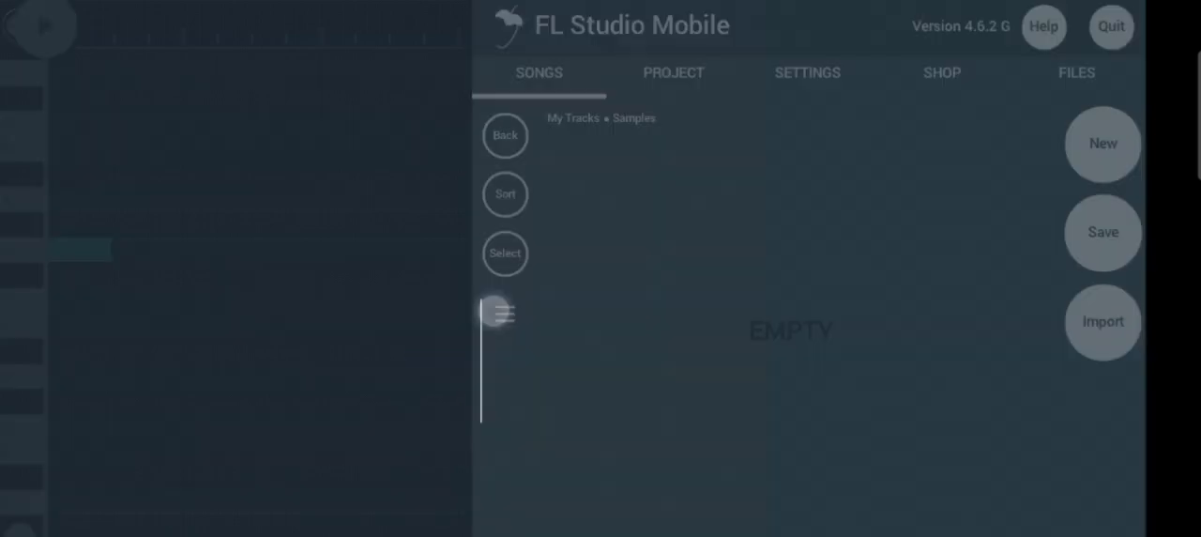
click(503, 312)
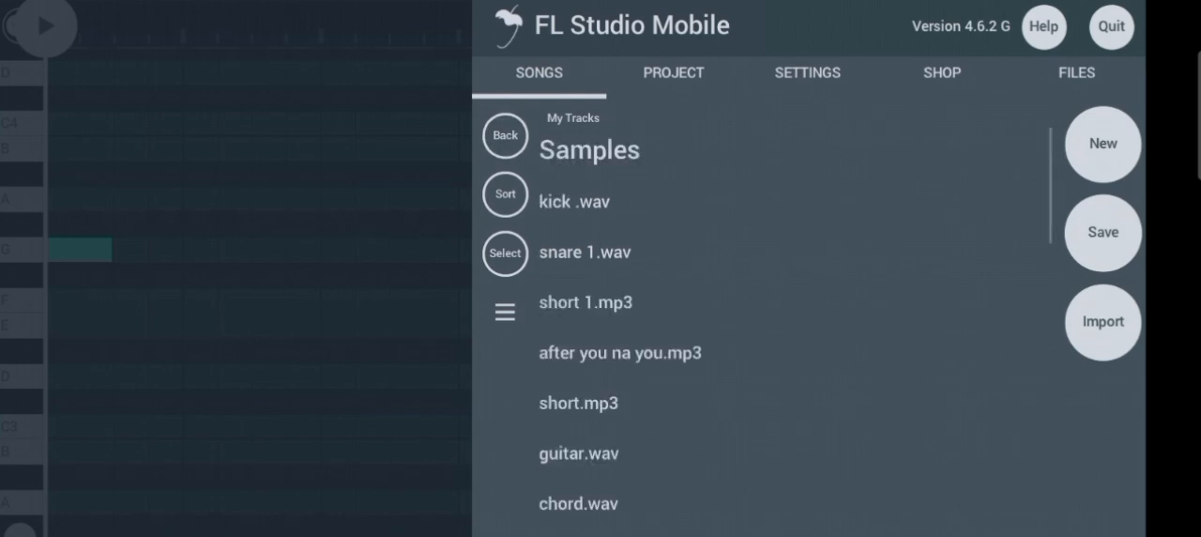
Go back and mark snare 1.wav for copying as well.
click(600, 252)
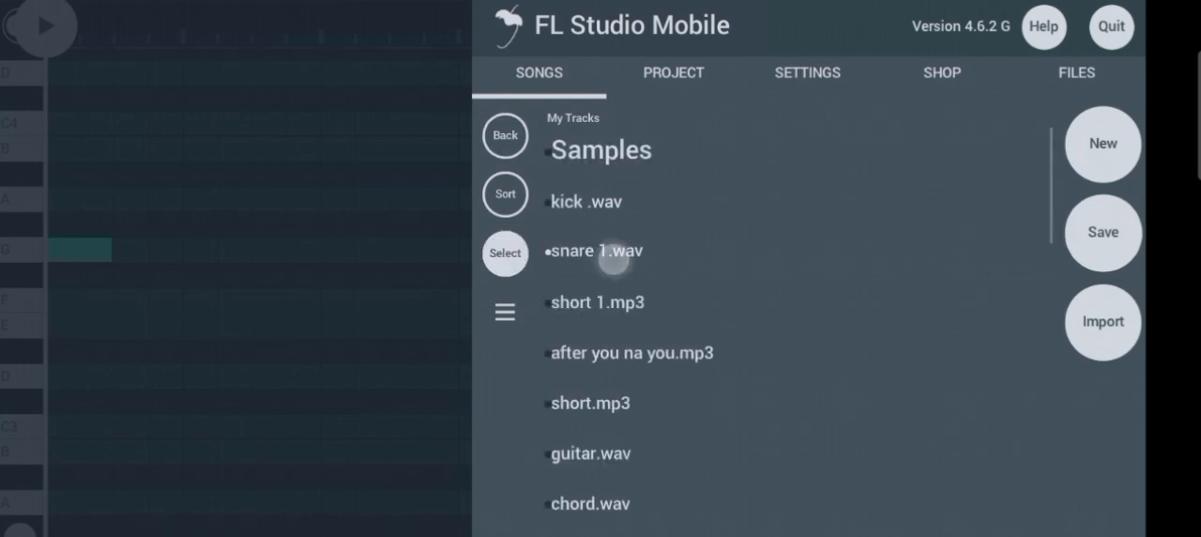
click(502, 311)
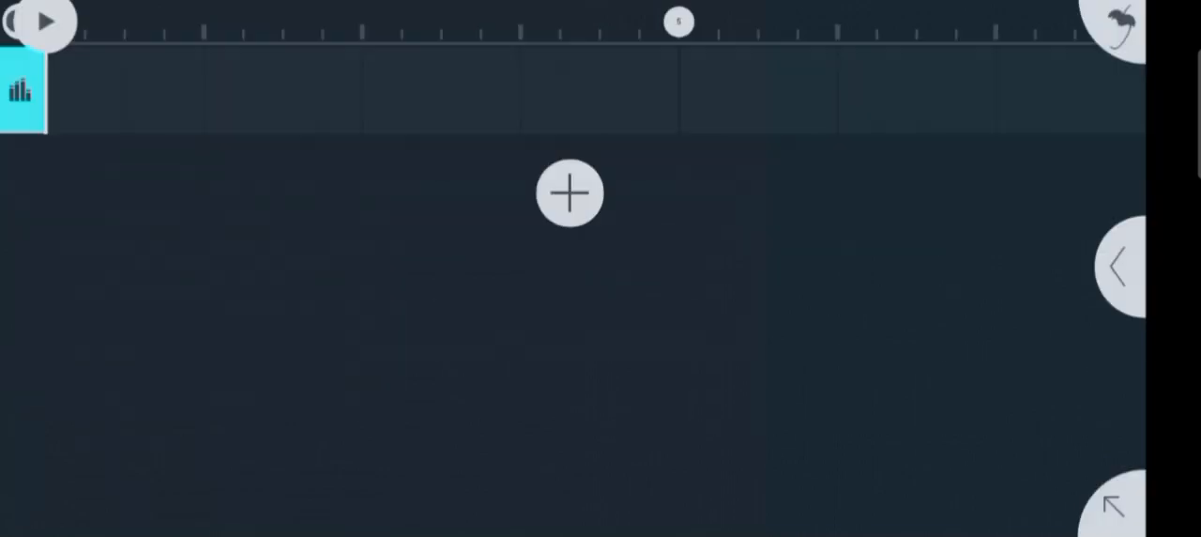
Load the empty drumset and start Load Sample on its first pad.
click(569, 191)
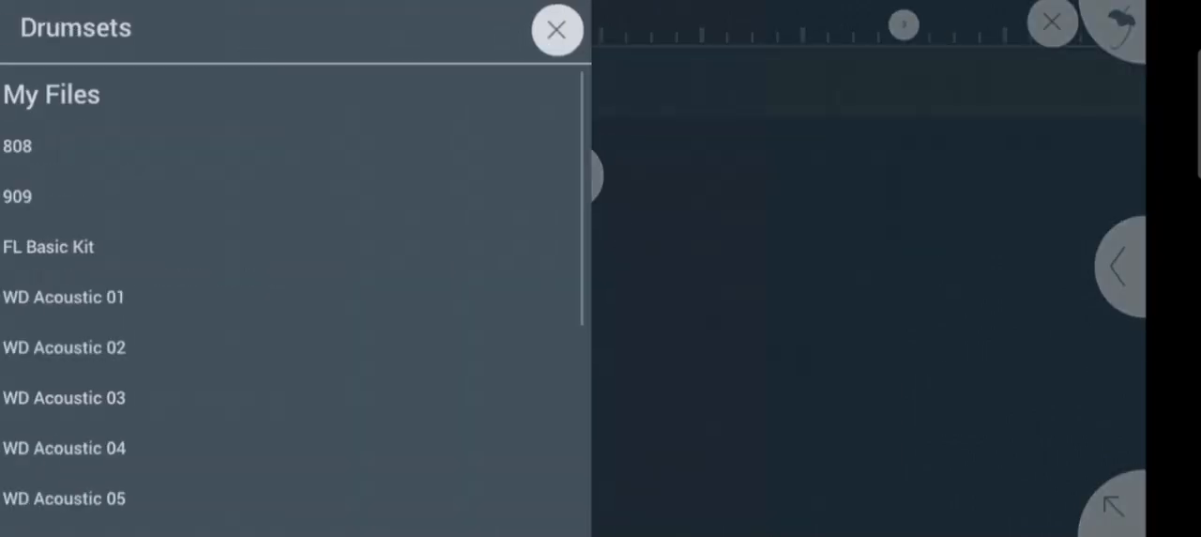
click(555, 28)
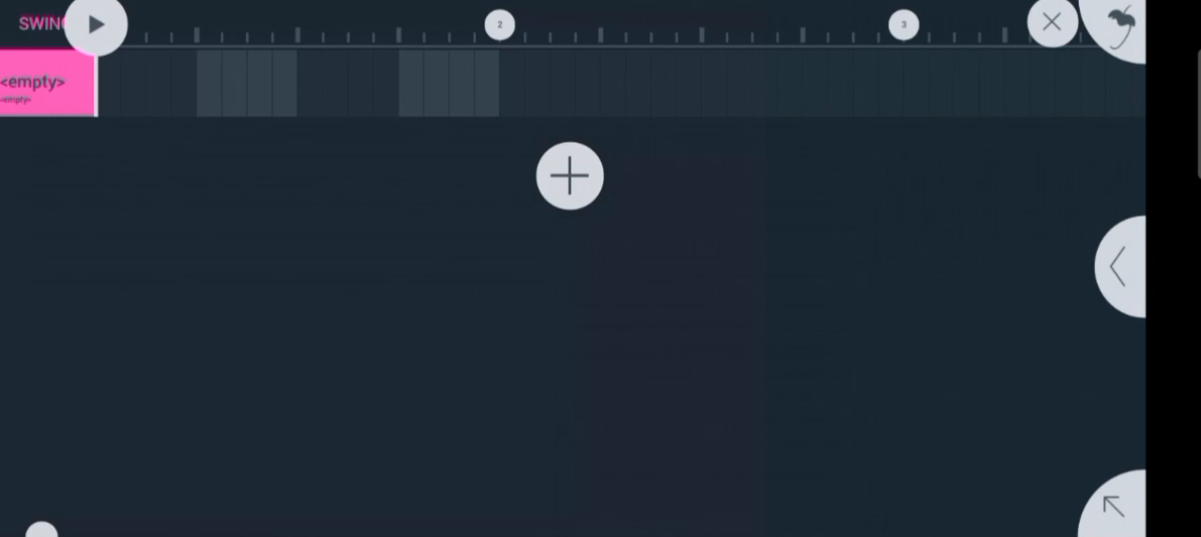
click(42, 83)
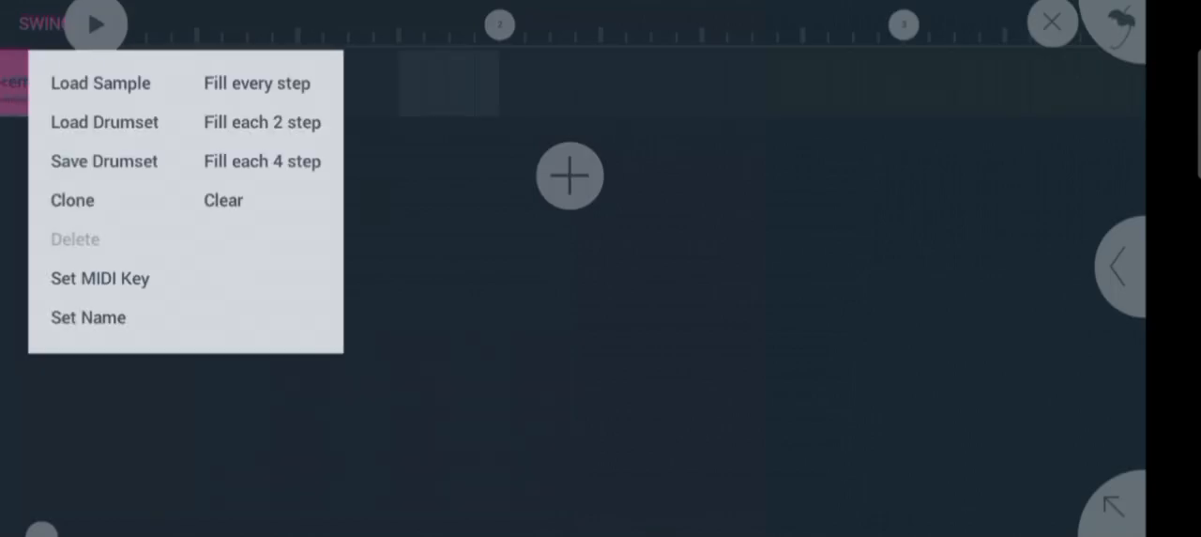
click(102, 83)
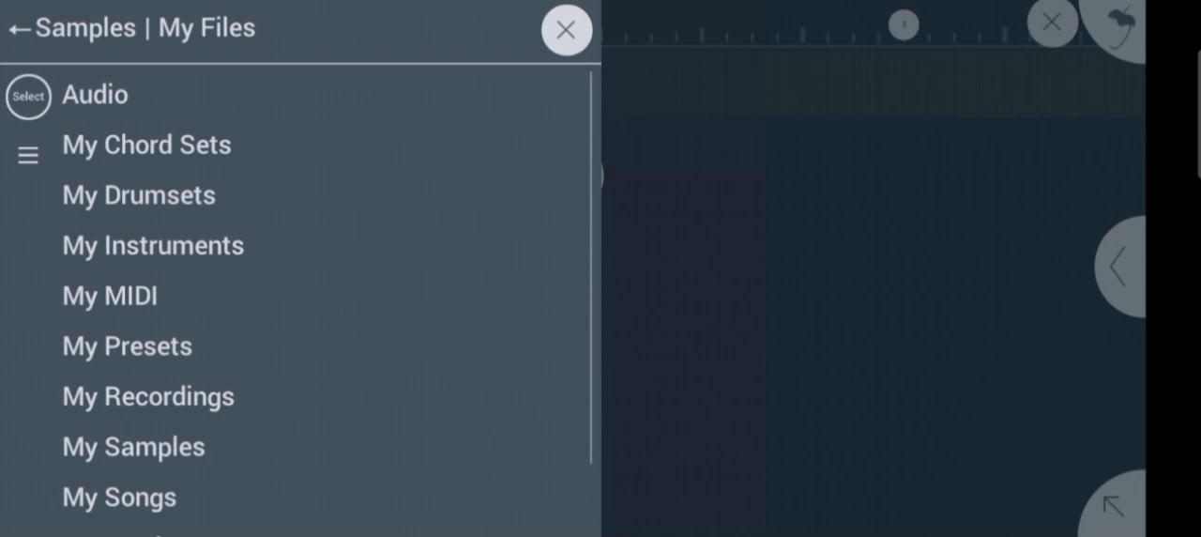
Browse My Files down to the My Tracks folder to reach the Samples WAVs.
scroll(down, 3)
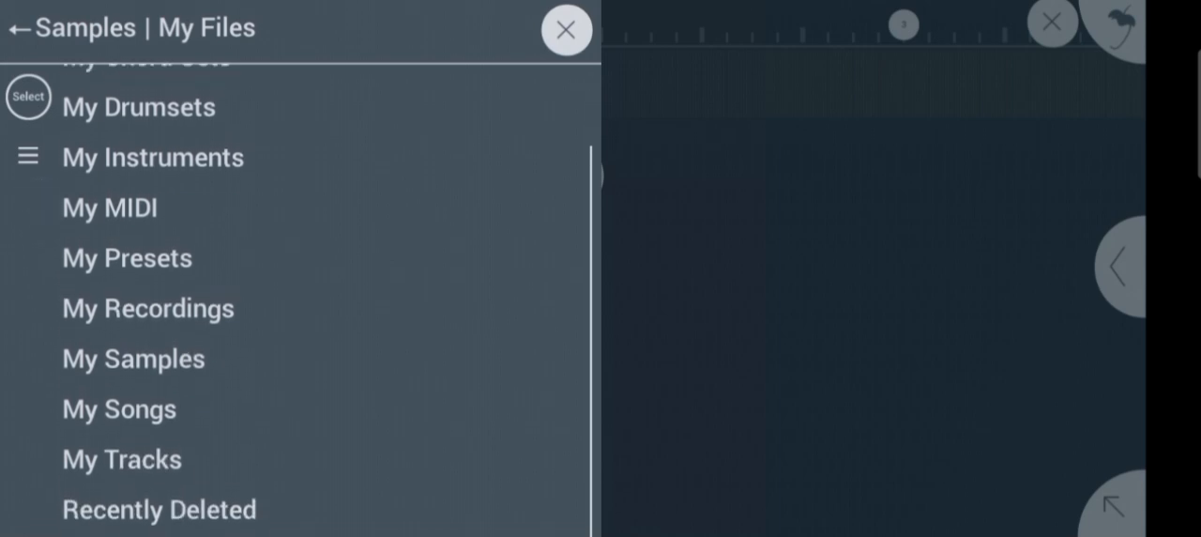
click(122, 458)
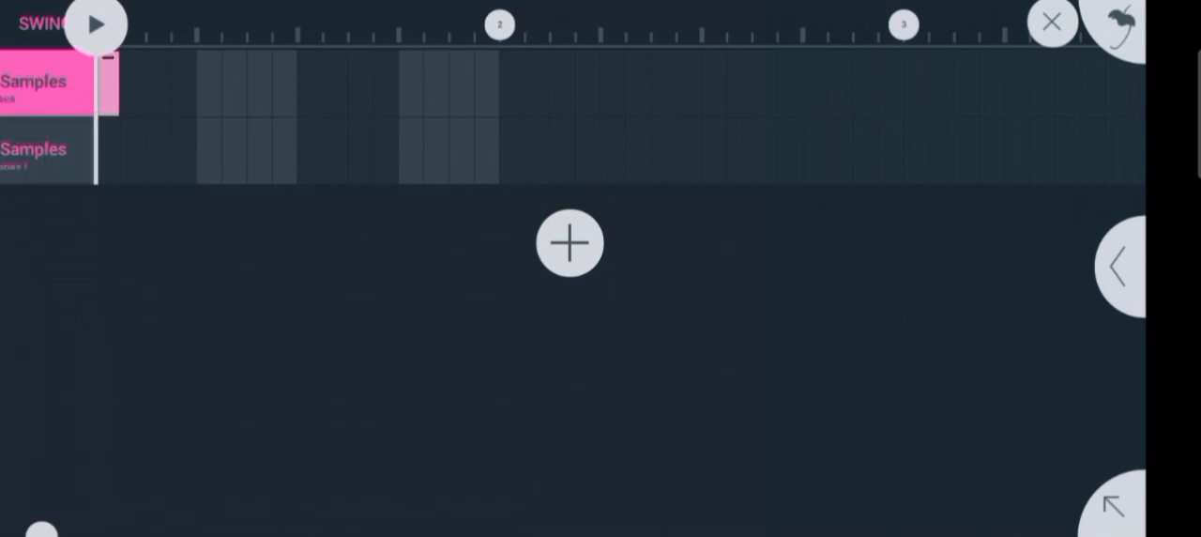
Lower the tempo to 100 BPM and add kick and snare hits to the drum grid.
click(94, 25)
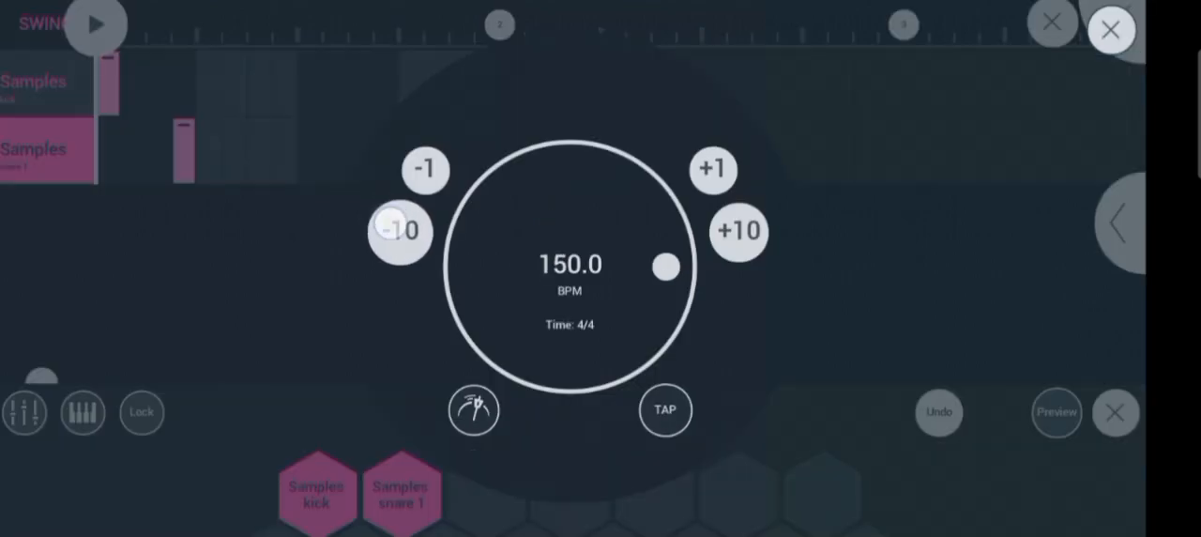
click(399, 233)
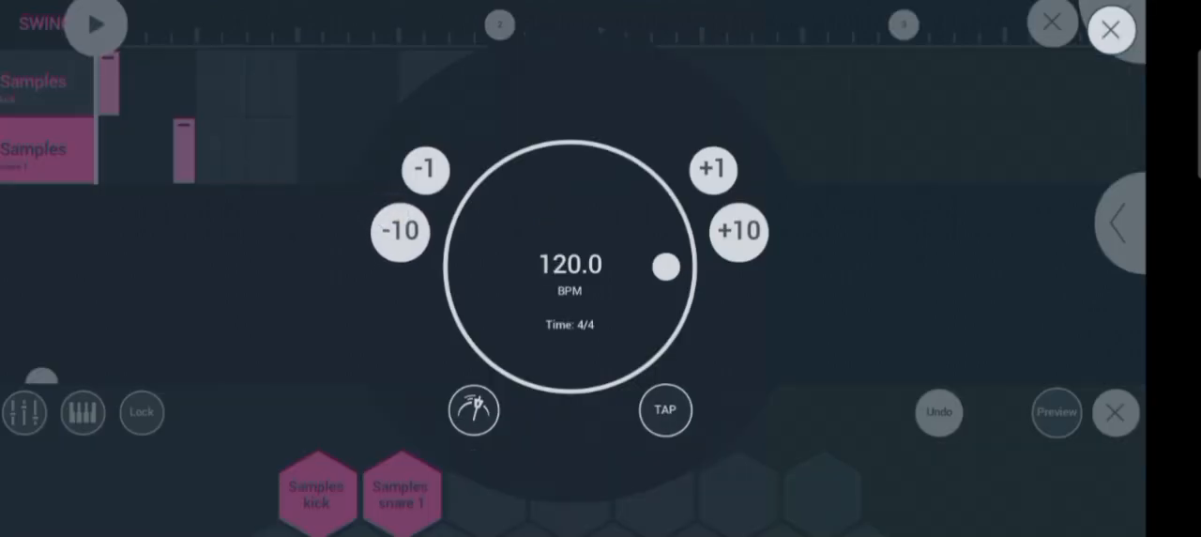
click(1110, 28)
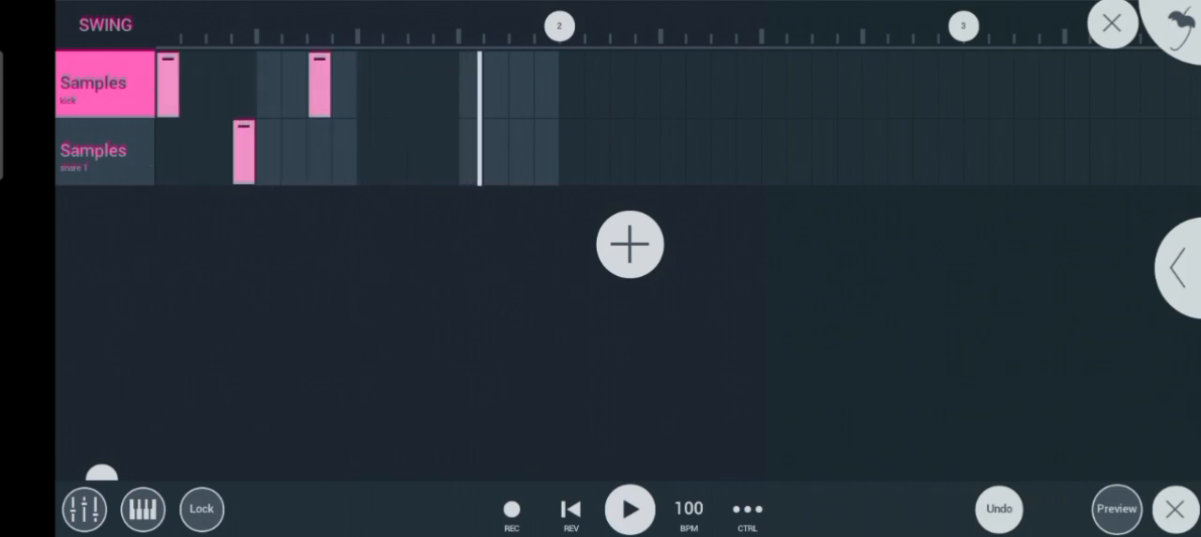
click(417, 83)
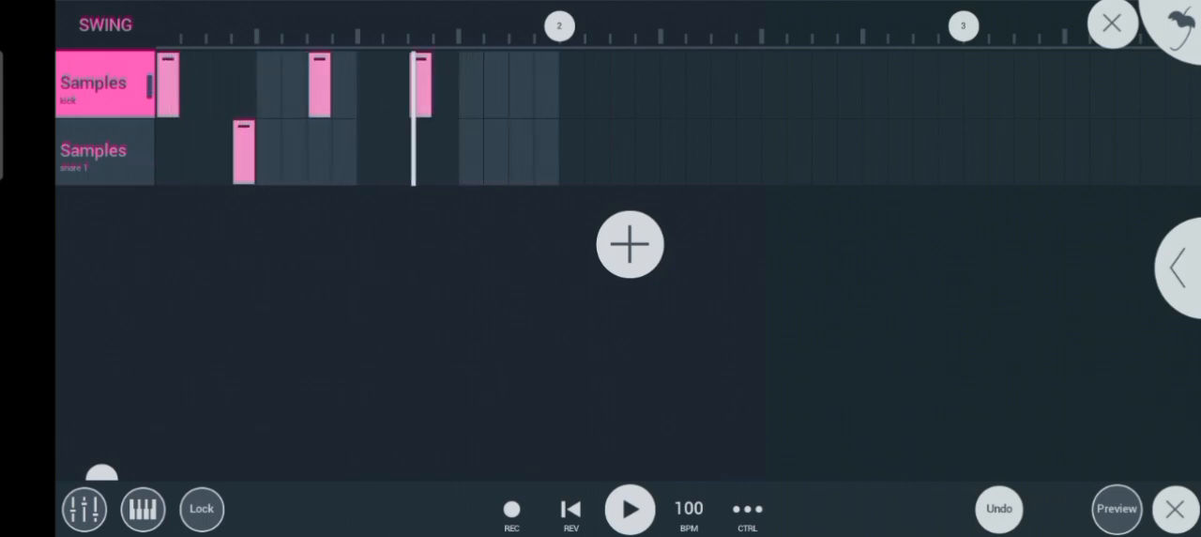